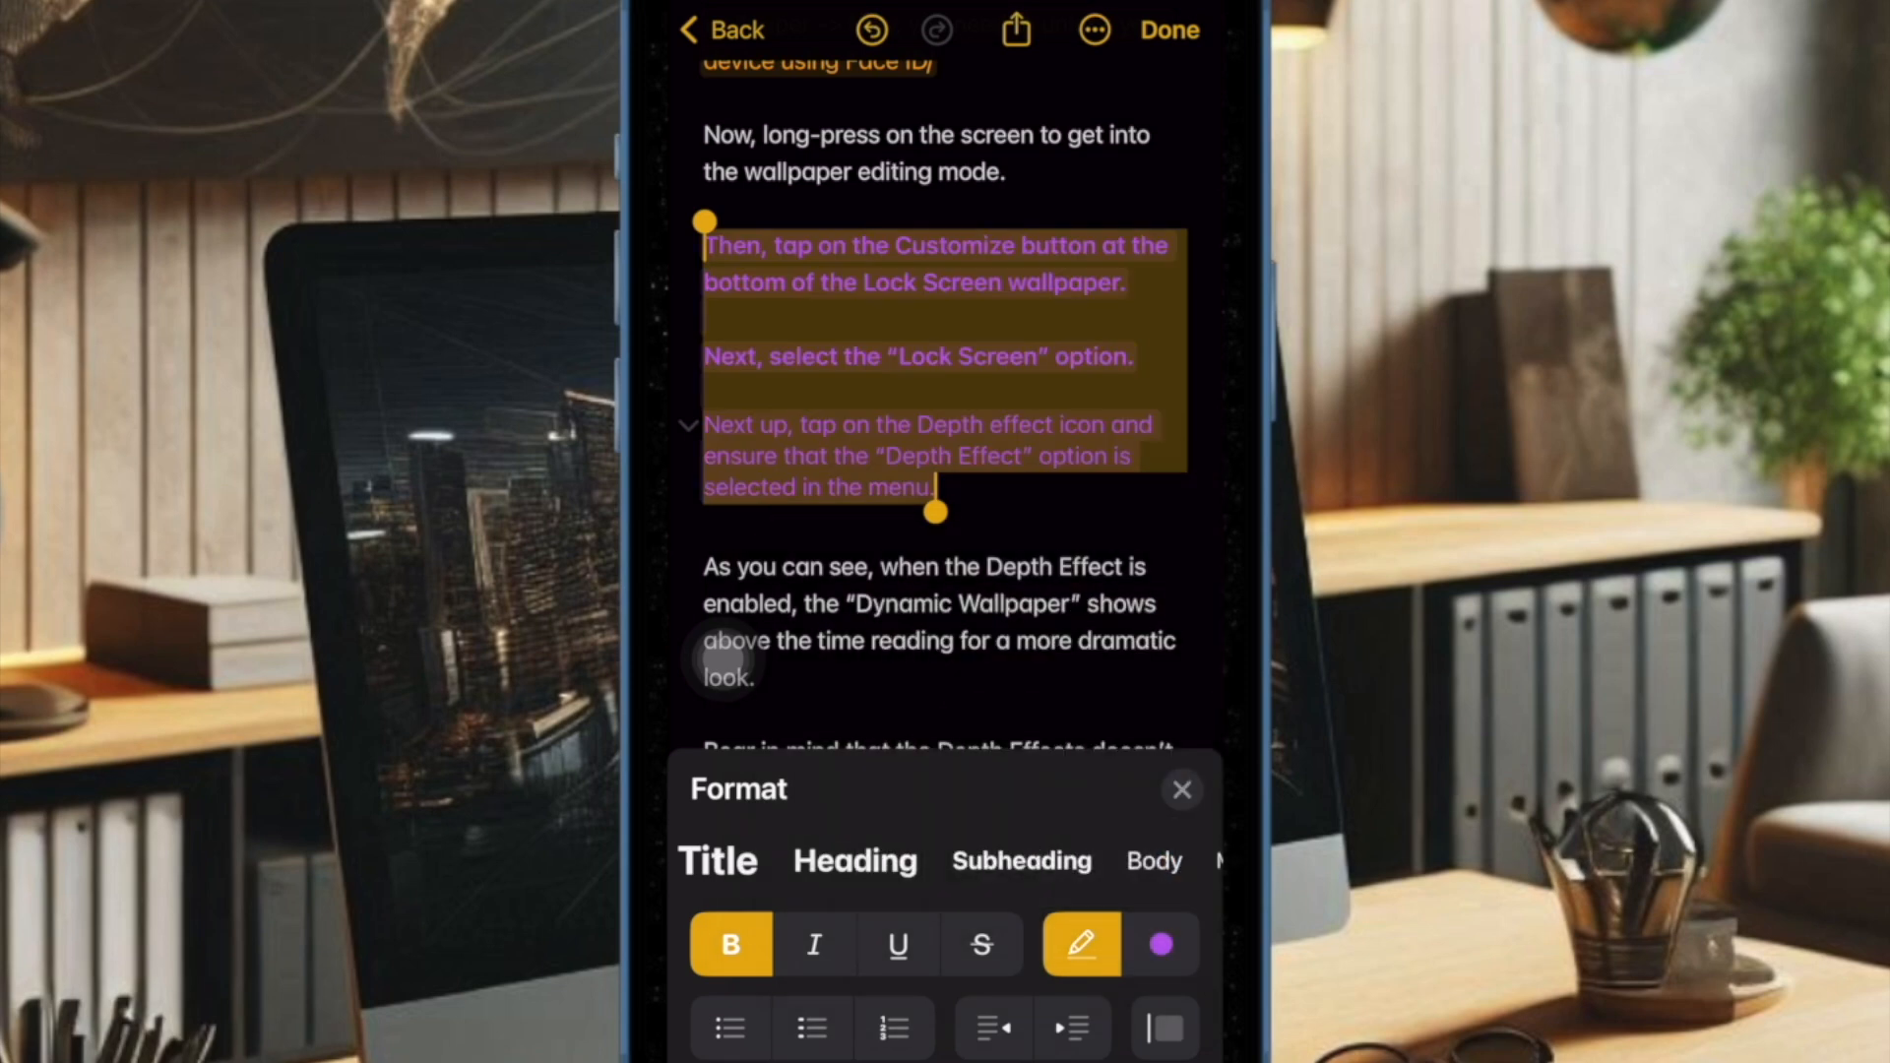
Cycle the three paragraphs' highlight colour through orange, mint and orange to pink
left_click(1160, 945)
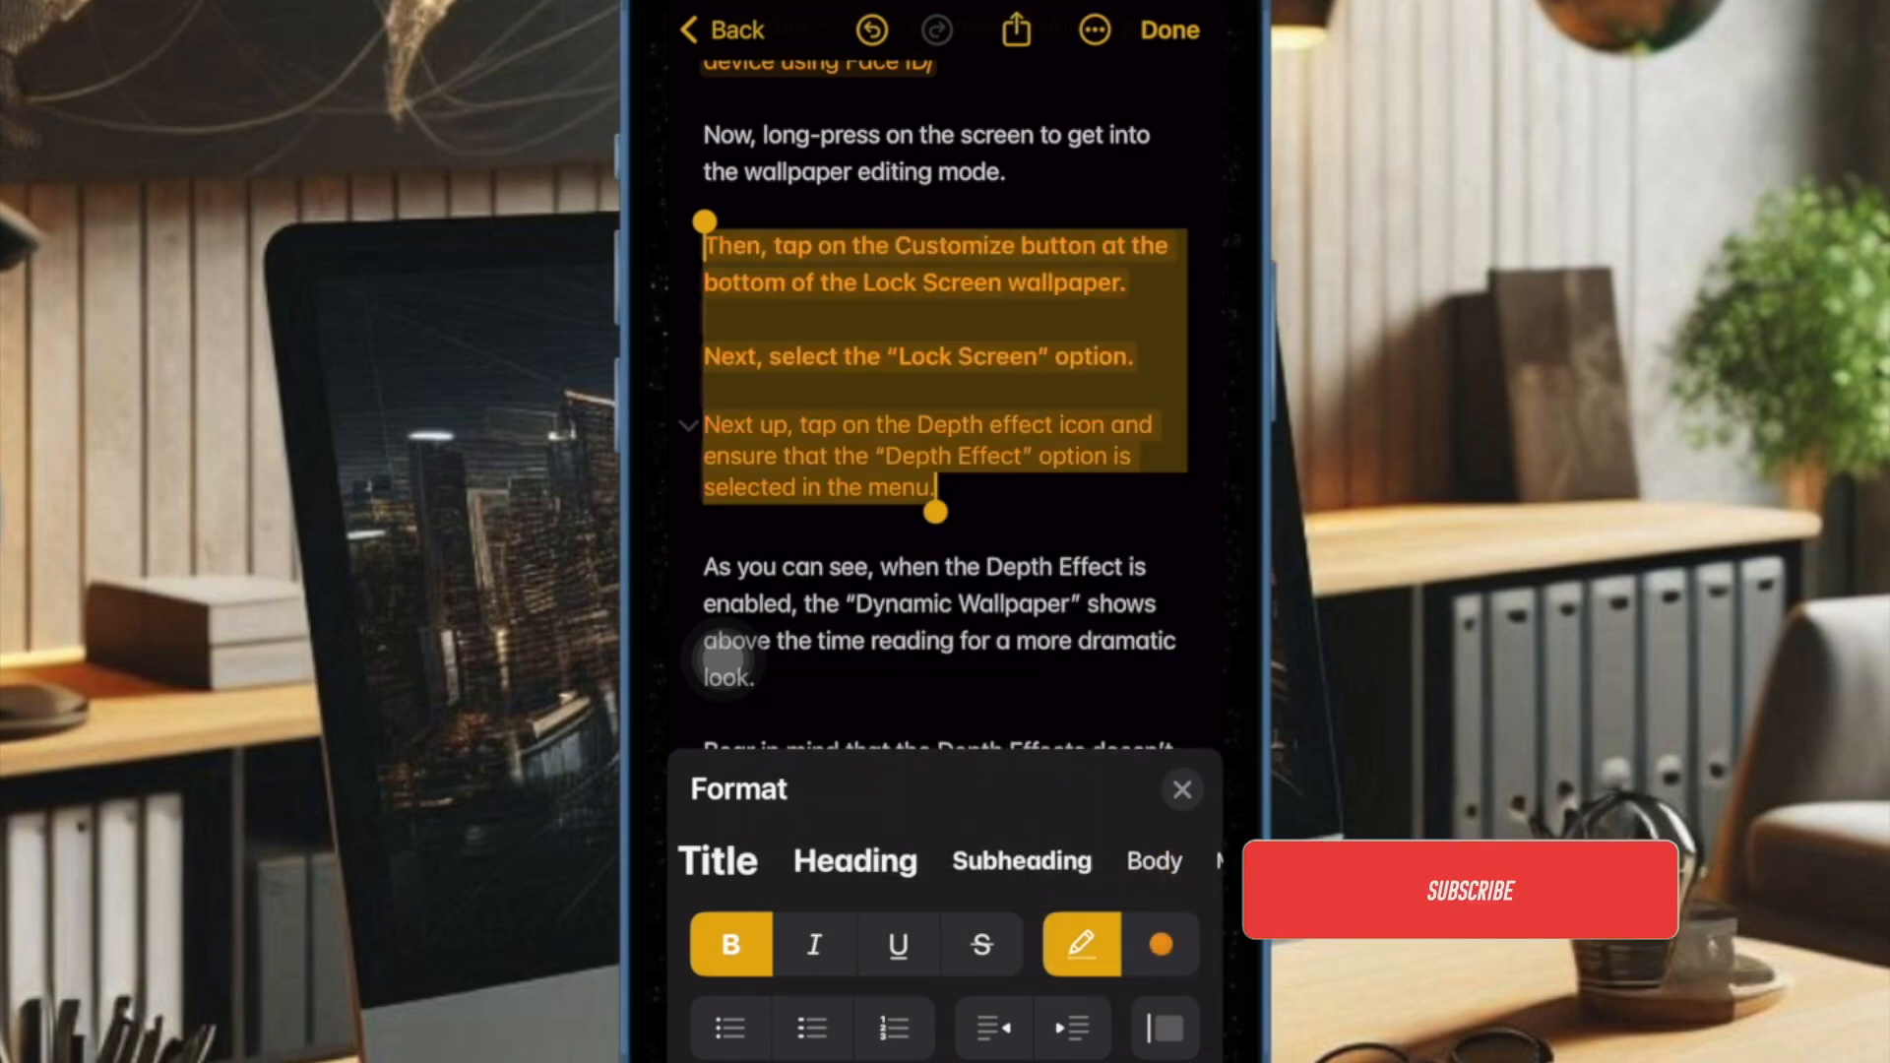
left_click(1460, 890)
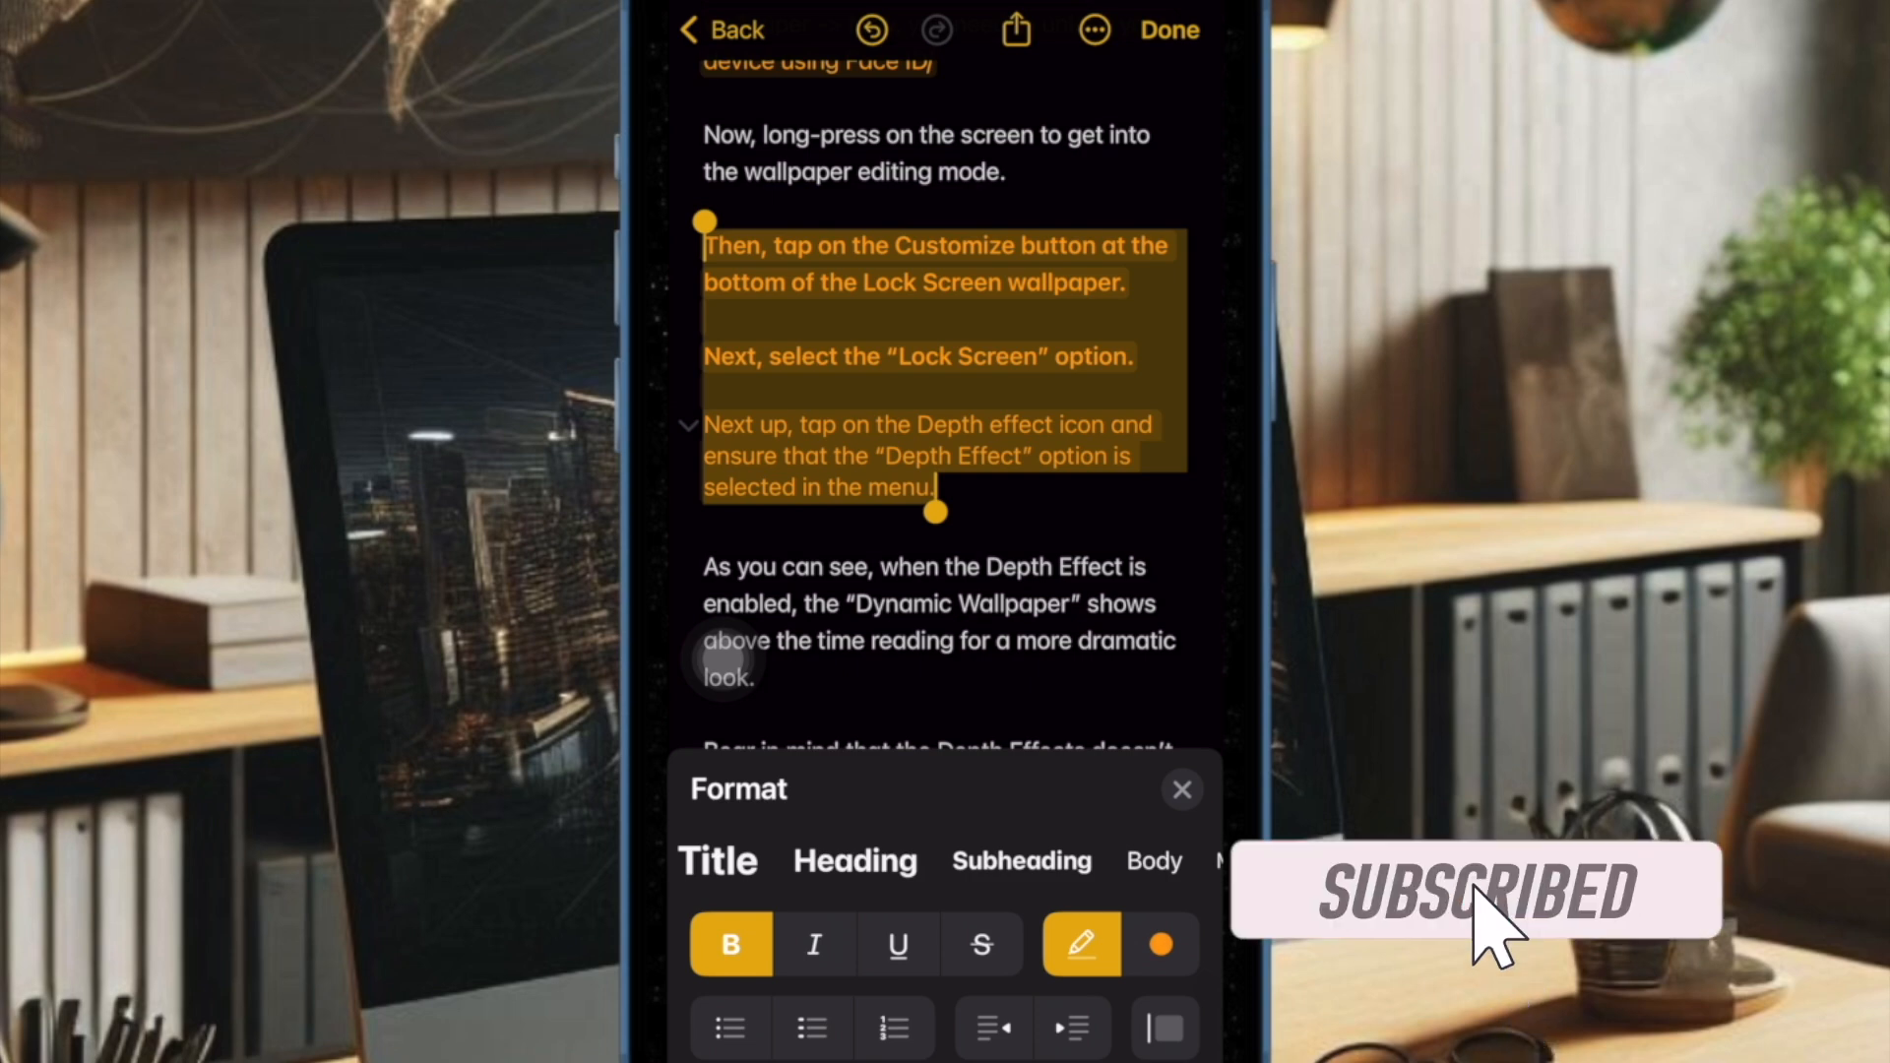
left_click(1160, 945)
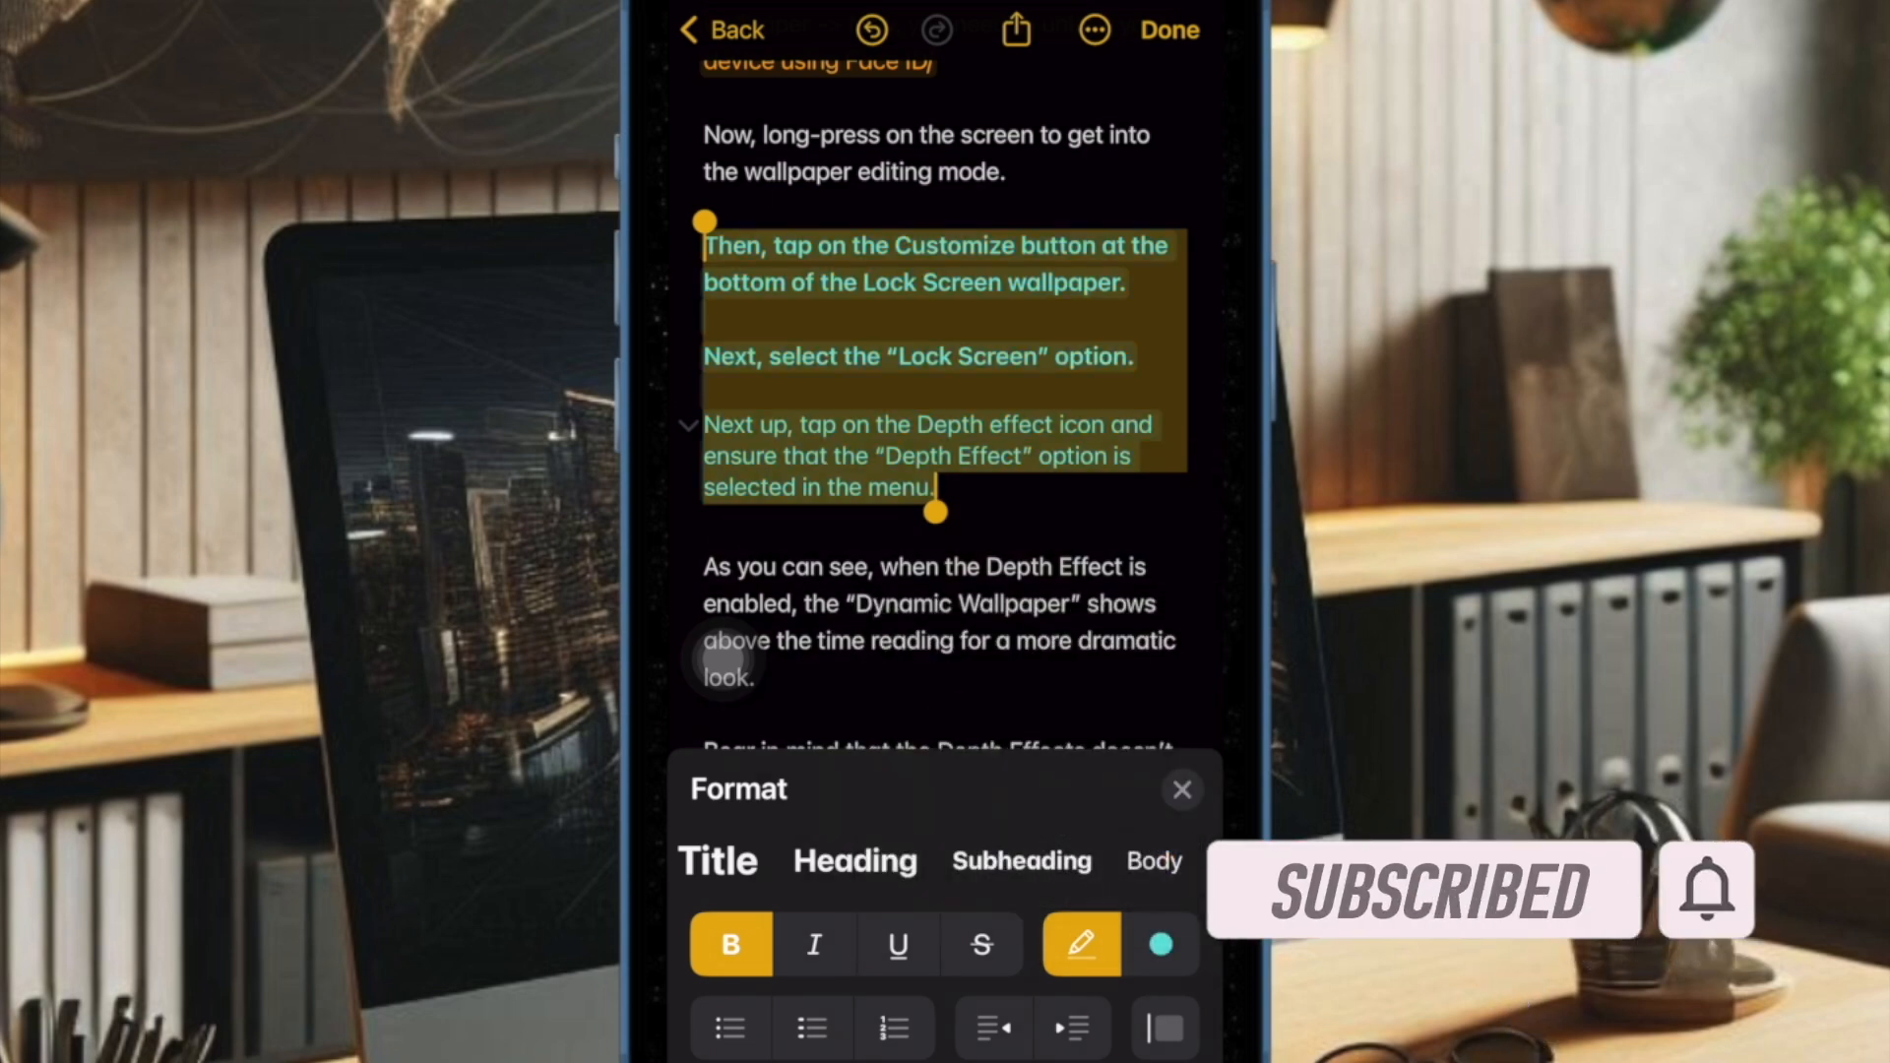
left_click(1160, 945)
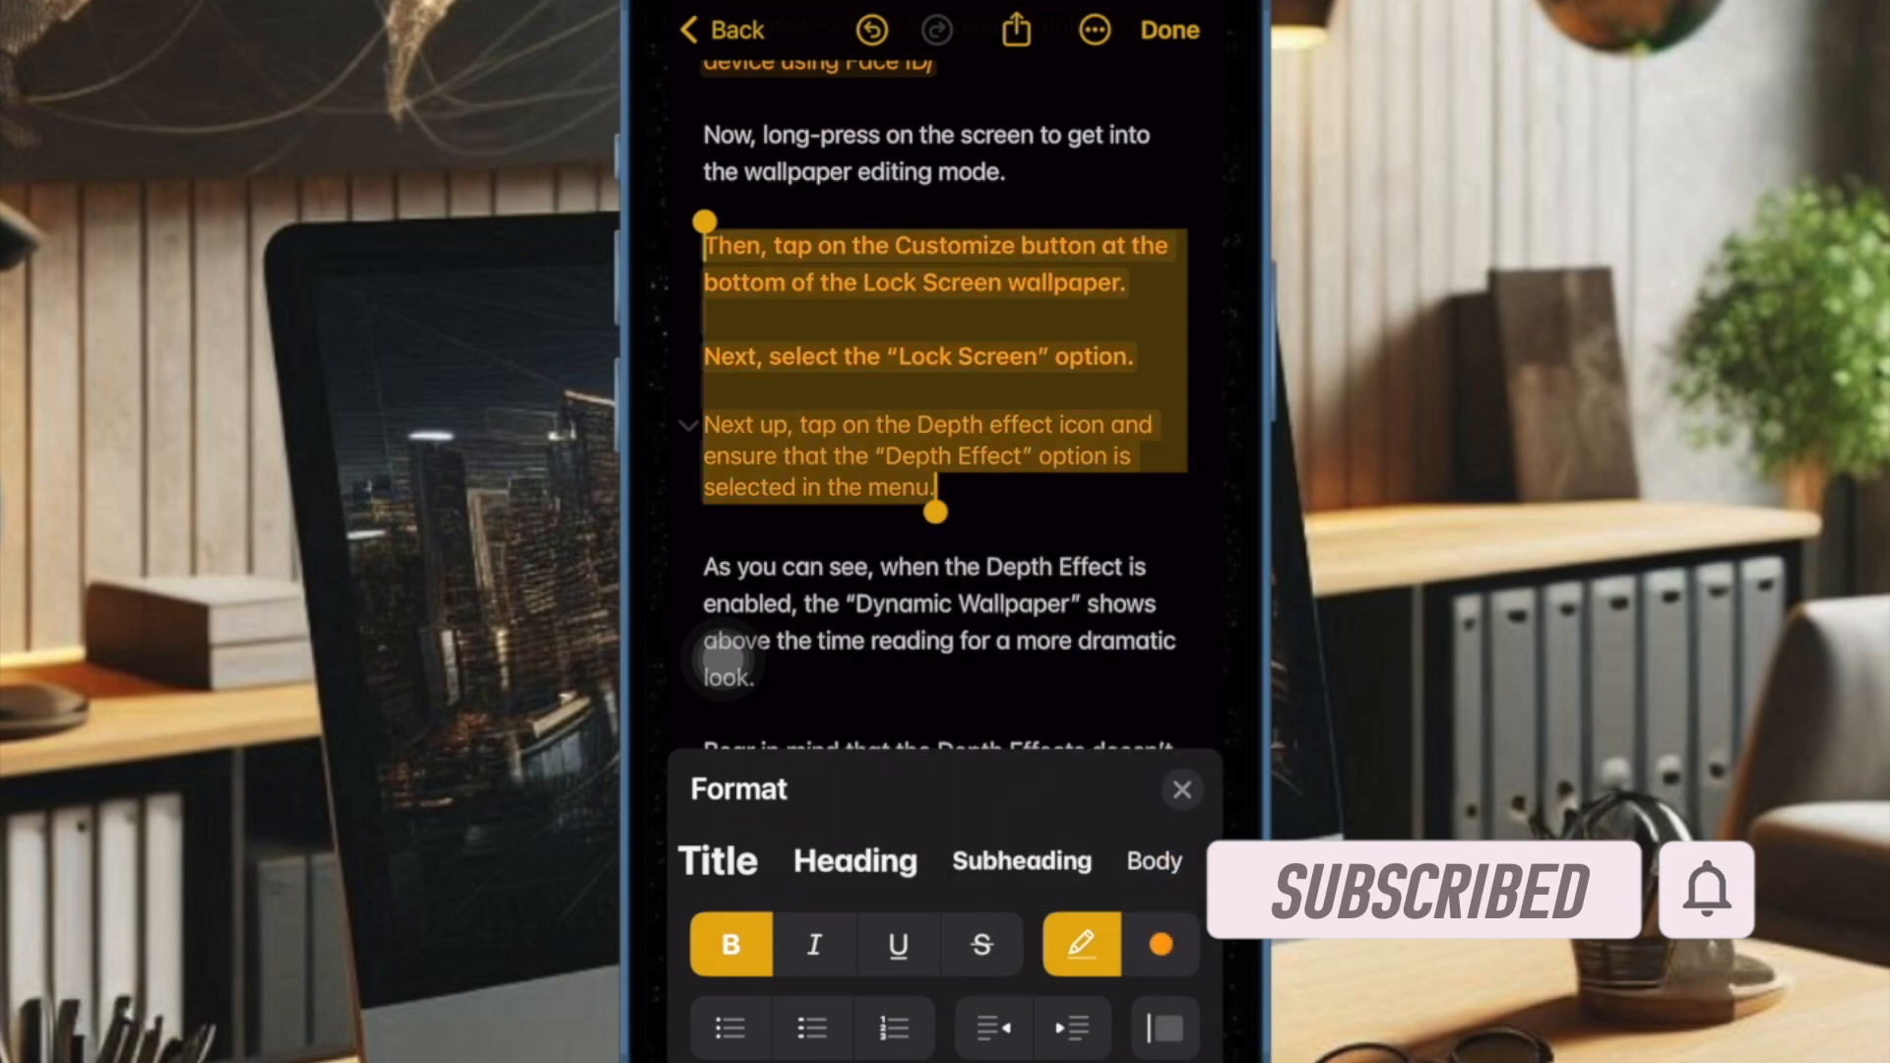
left_click(1160, 945)
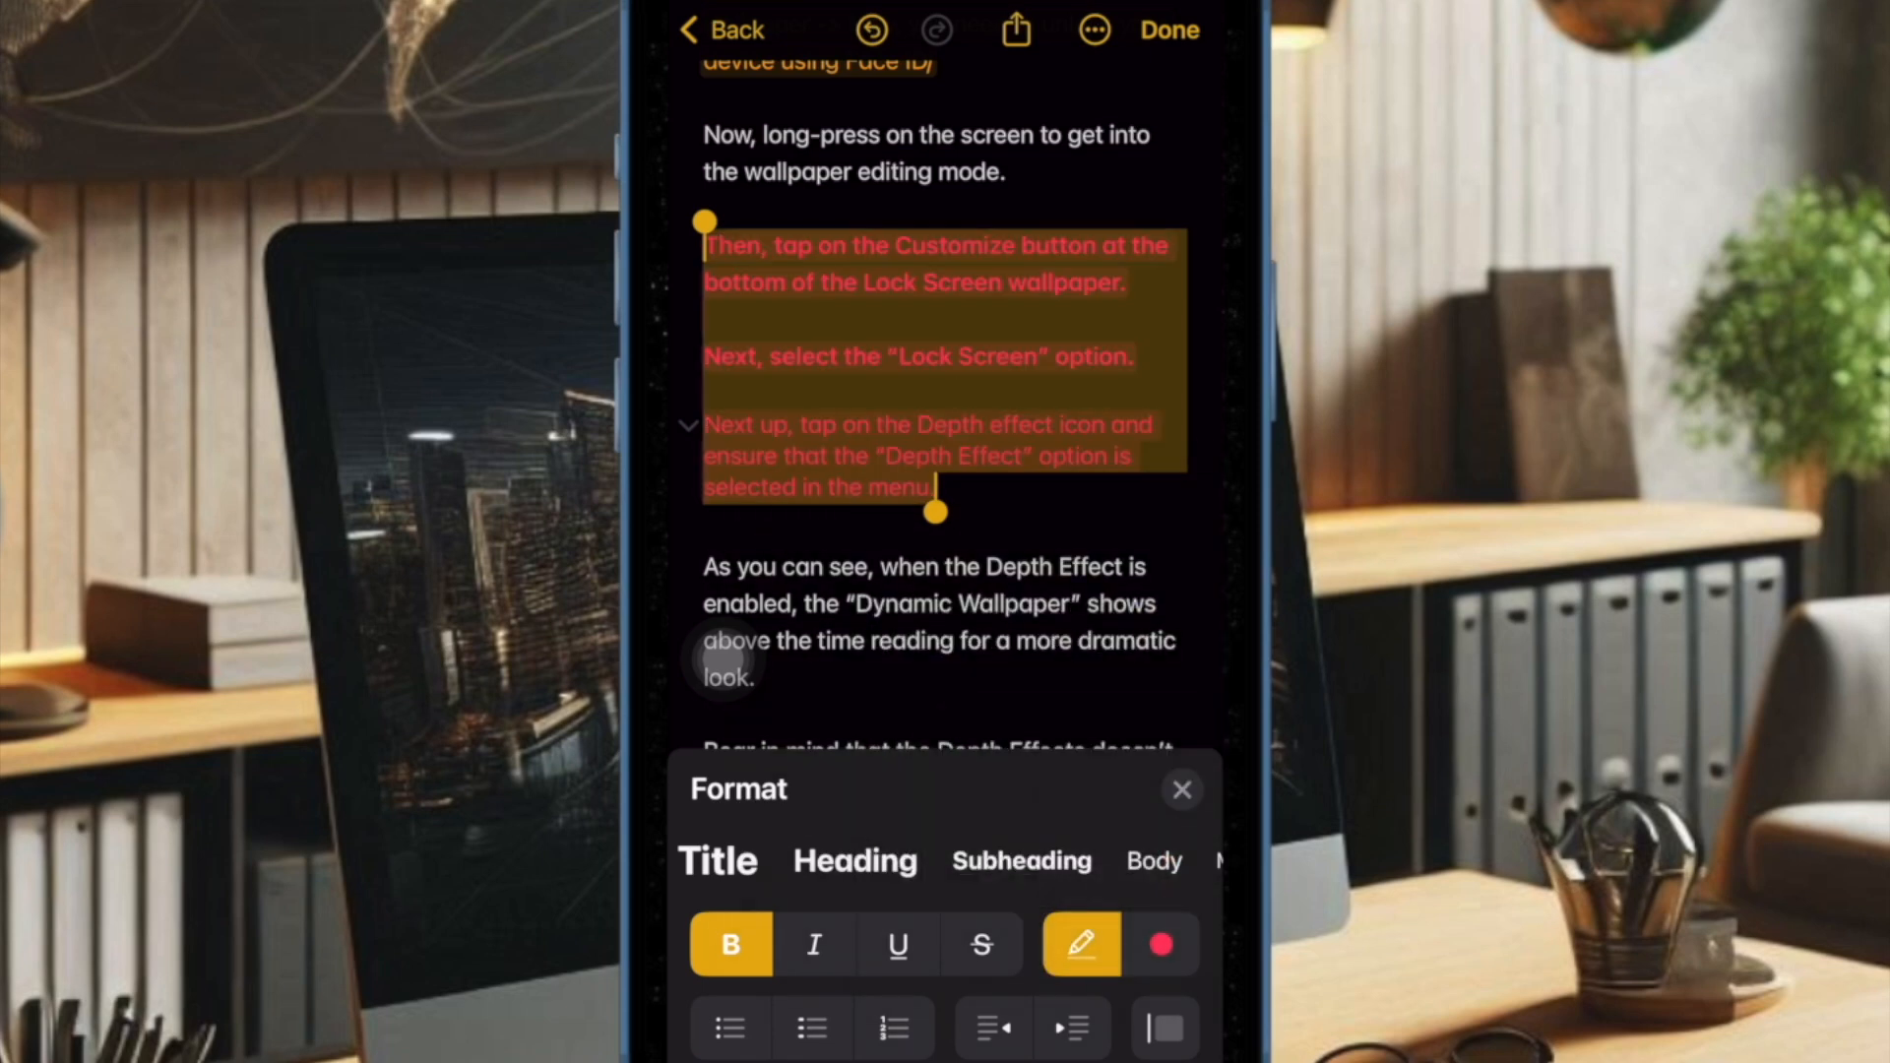
left_click(1160, 945)
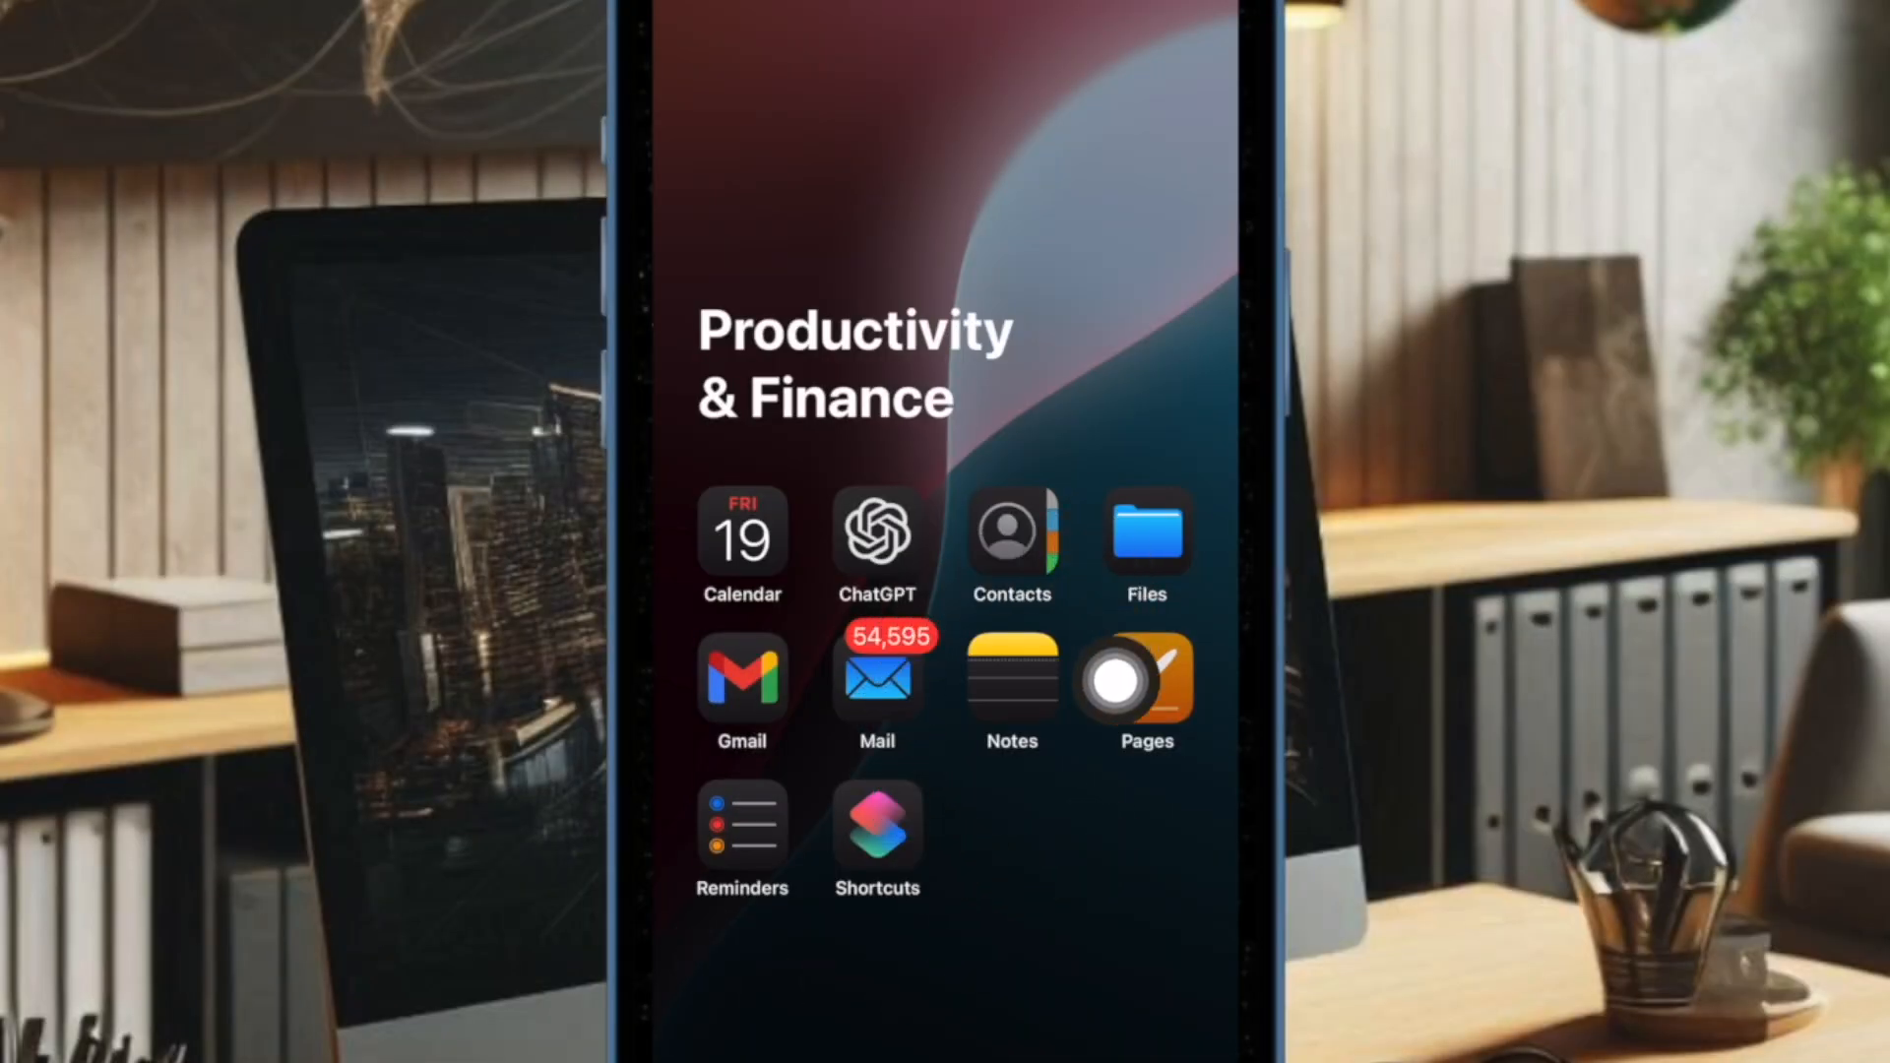
Launch Notes and open 'How to Enable Depth Effect for iOS 18' under Today
left_click(1010, 675)
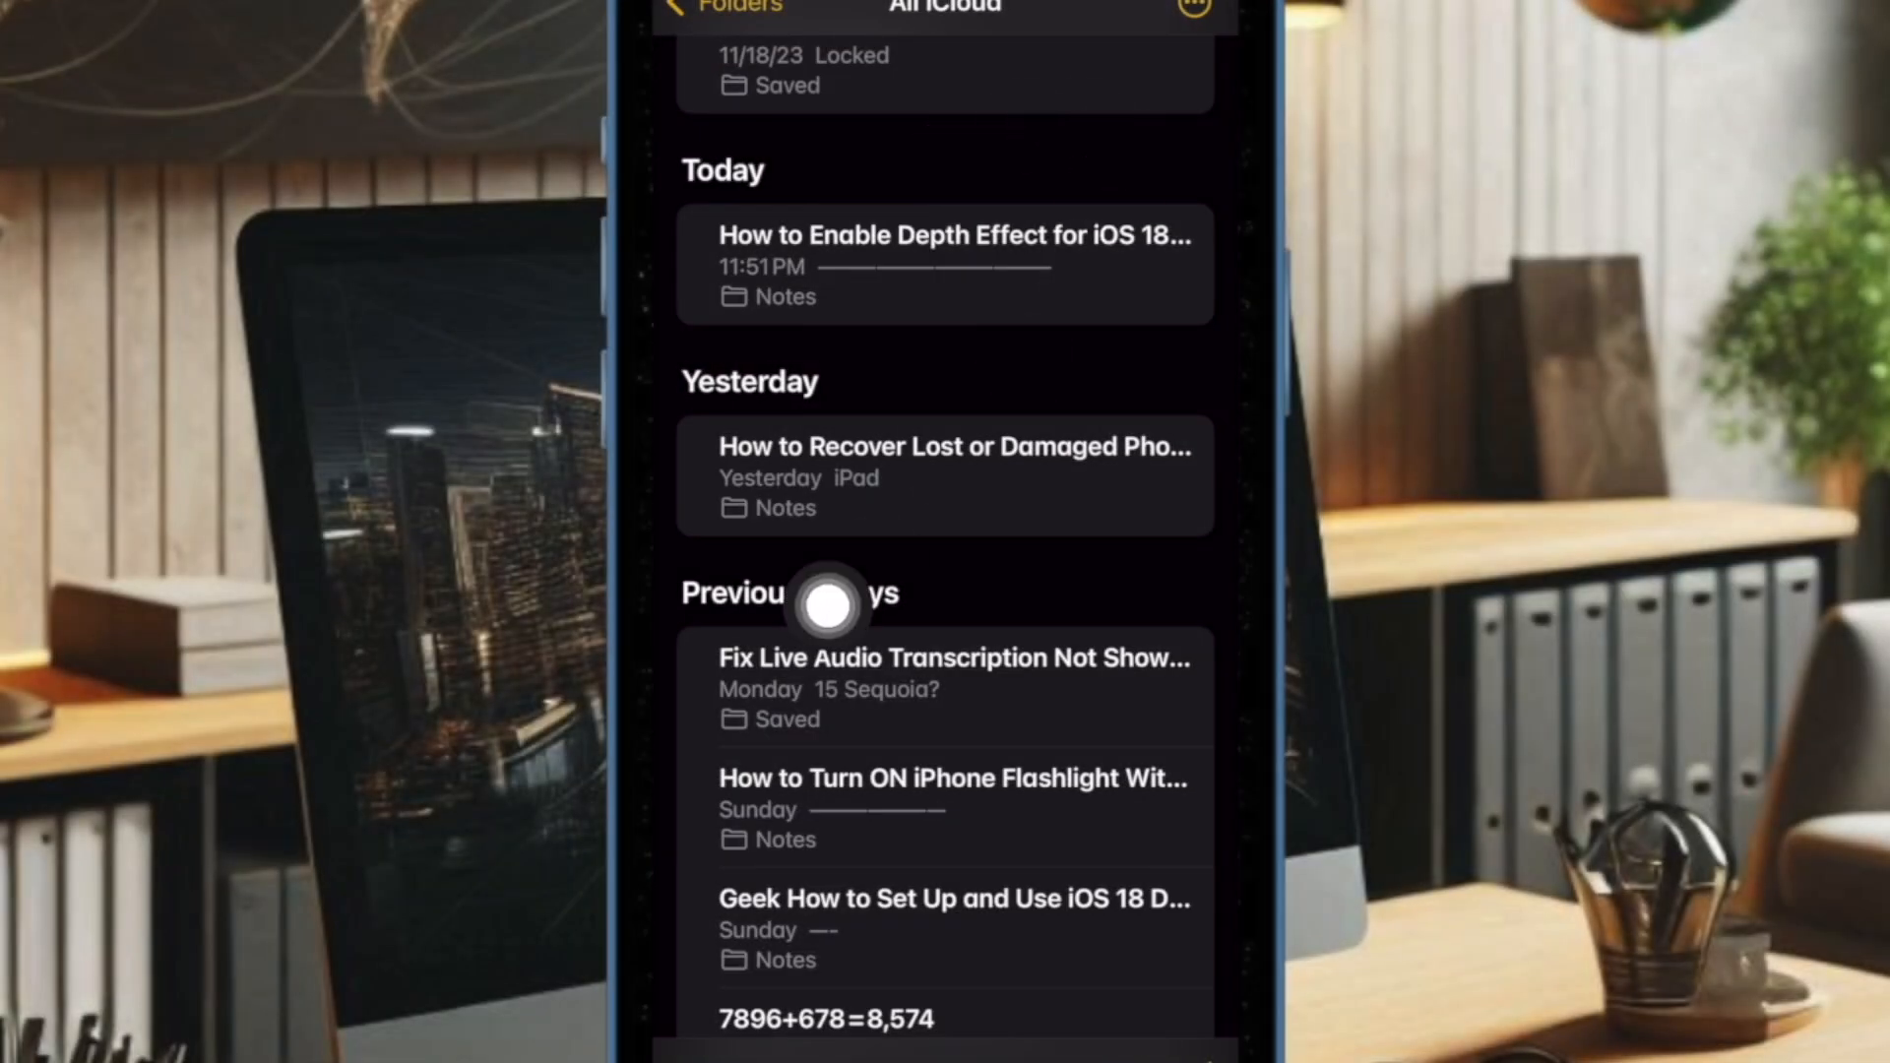
mouse_move(710, 541)
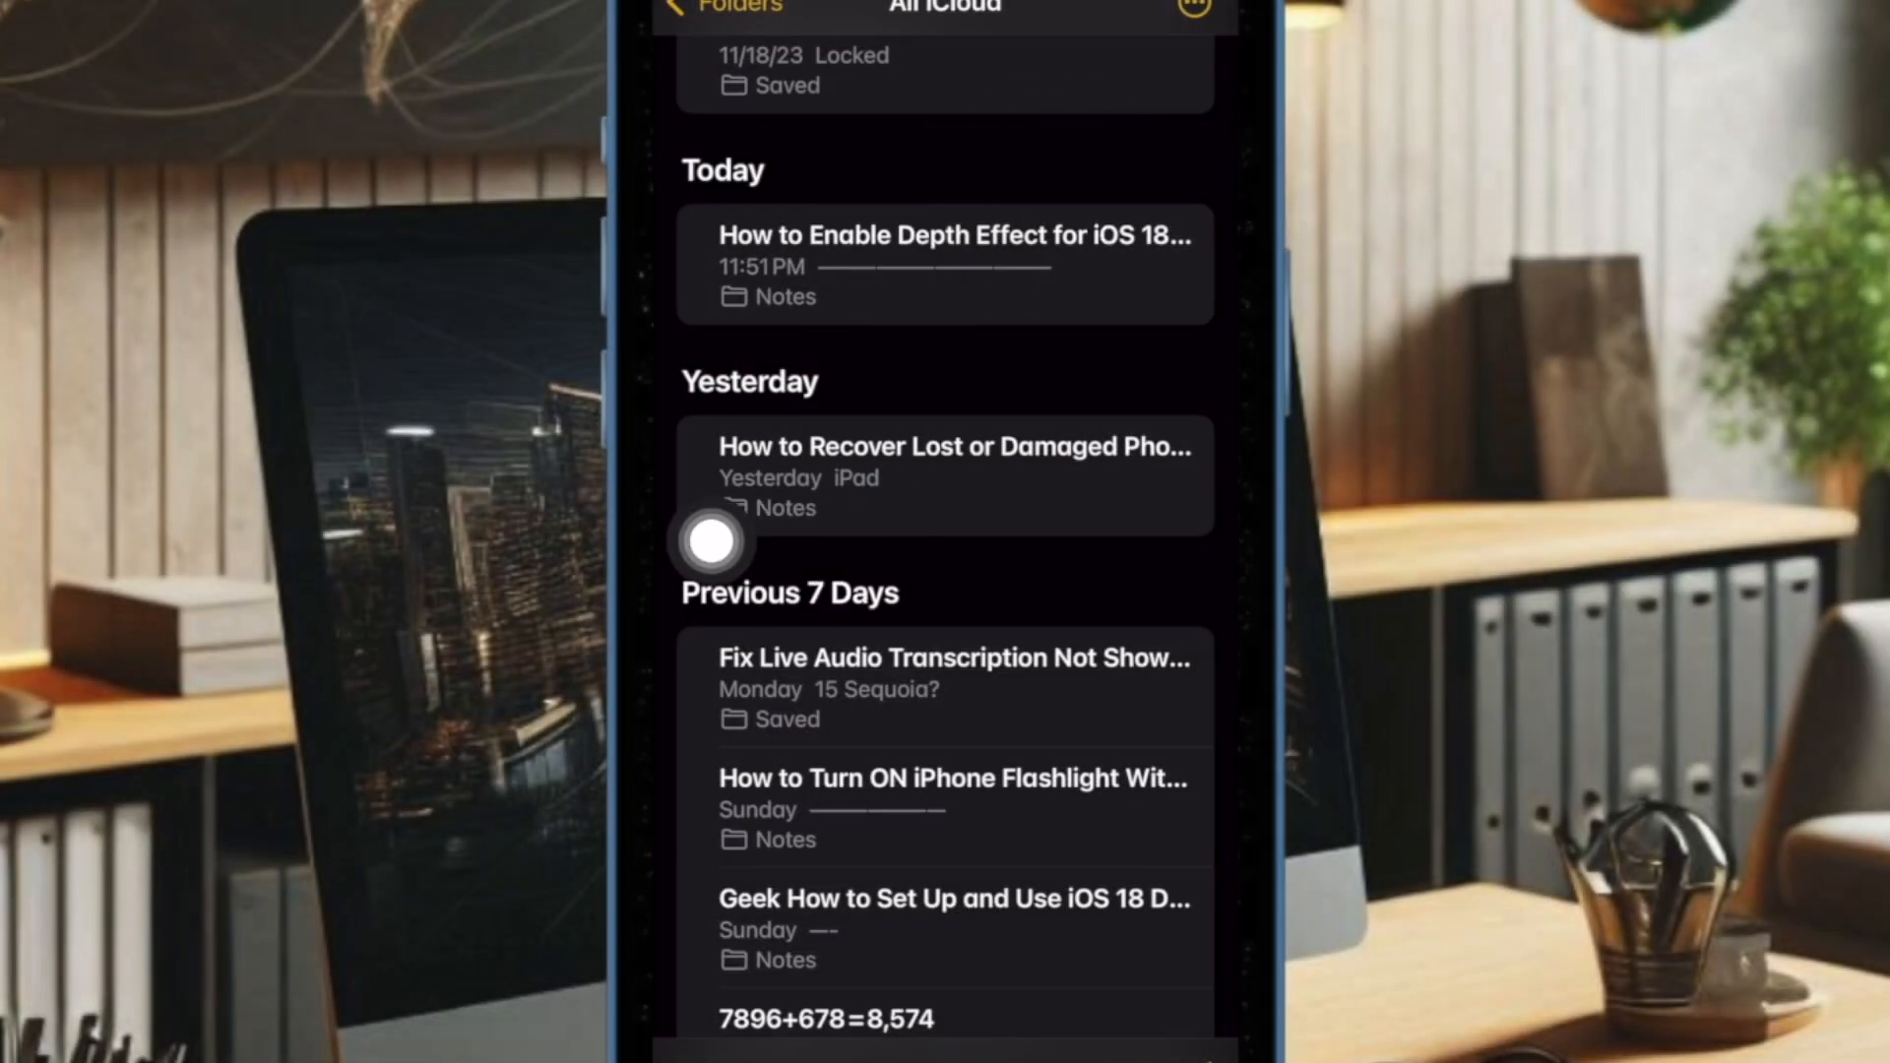
left_click(945, 263)
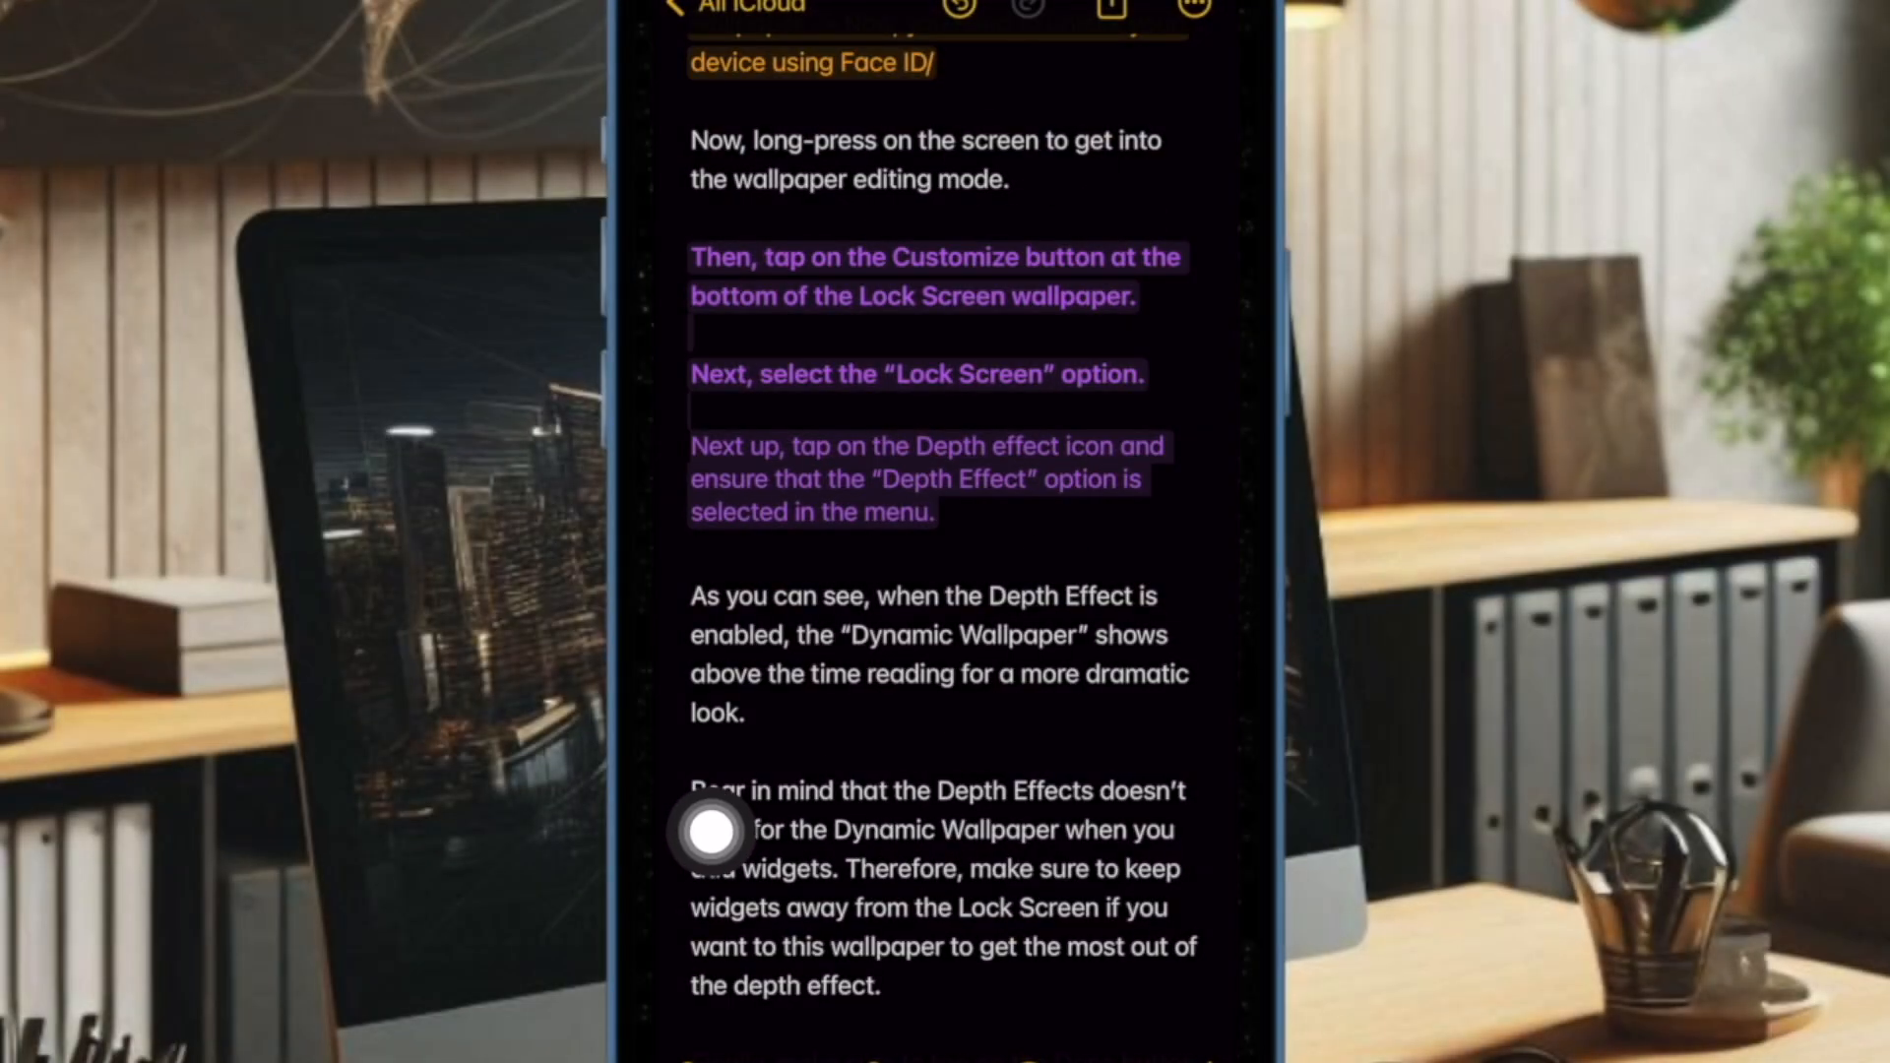
Select the 'As you can see' paragraph and show the Aa formatting panel
double_click(944, 519)
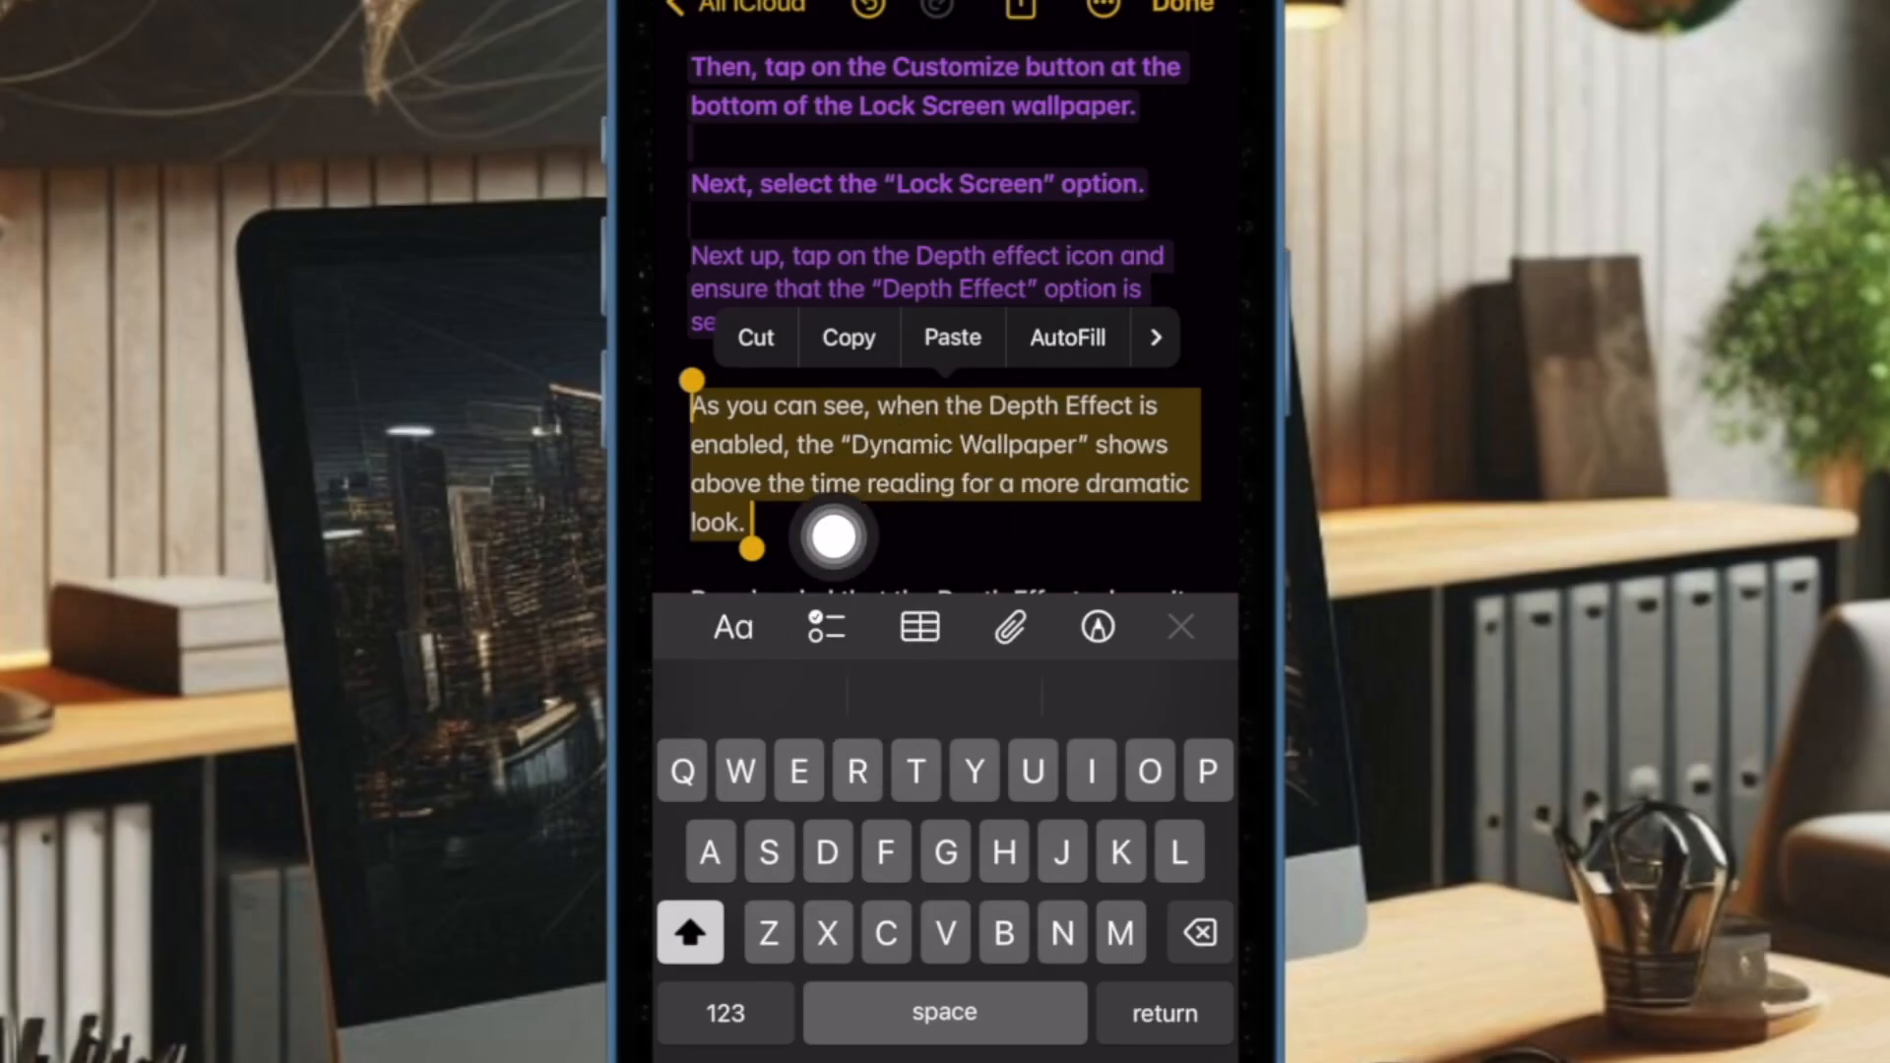
left_click(732, 626)
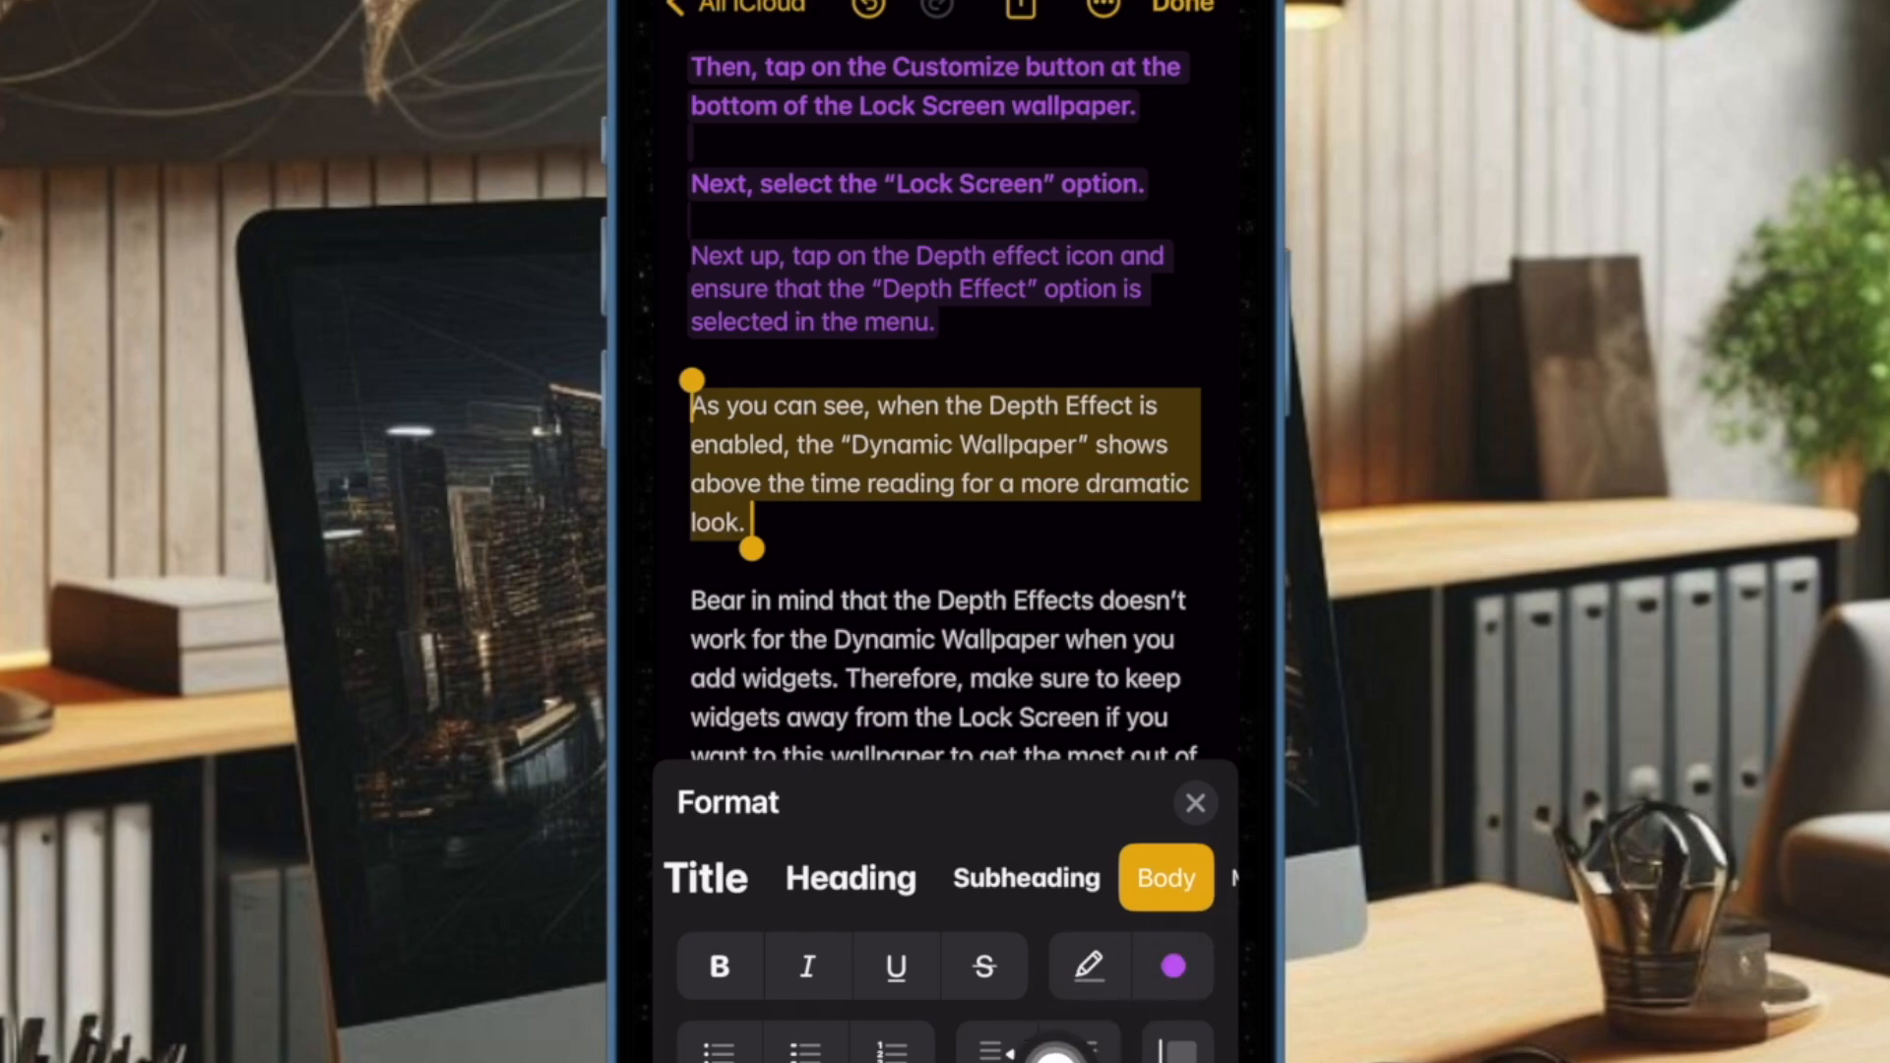
Turn on the highlighter for the Customize, Lock Screen and Depth effect paragraphs in pink
left_click(1172, 964)
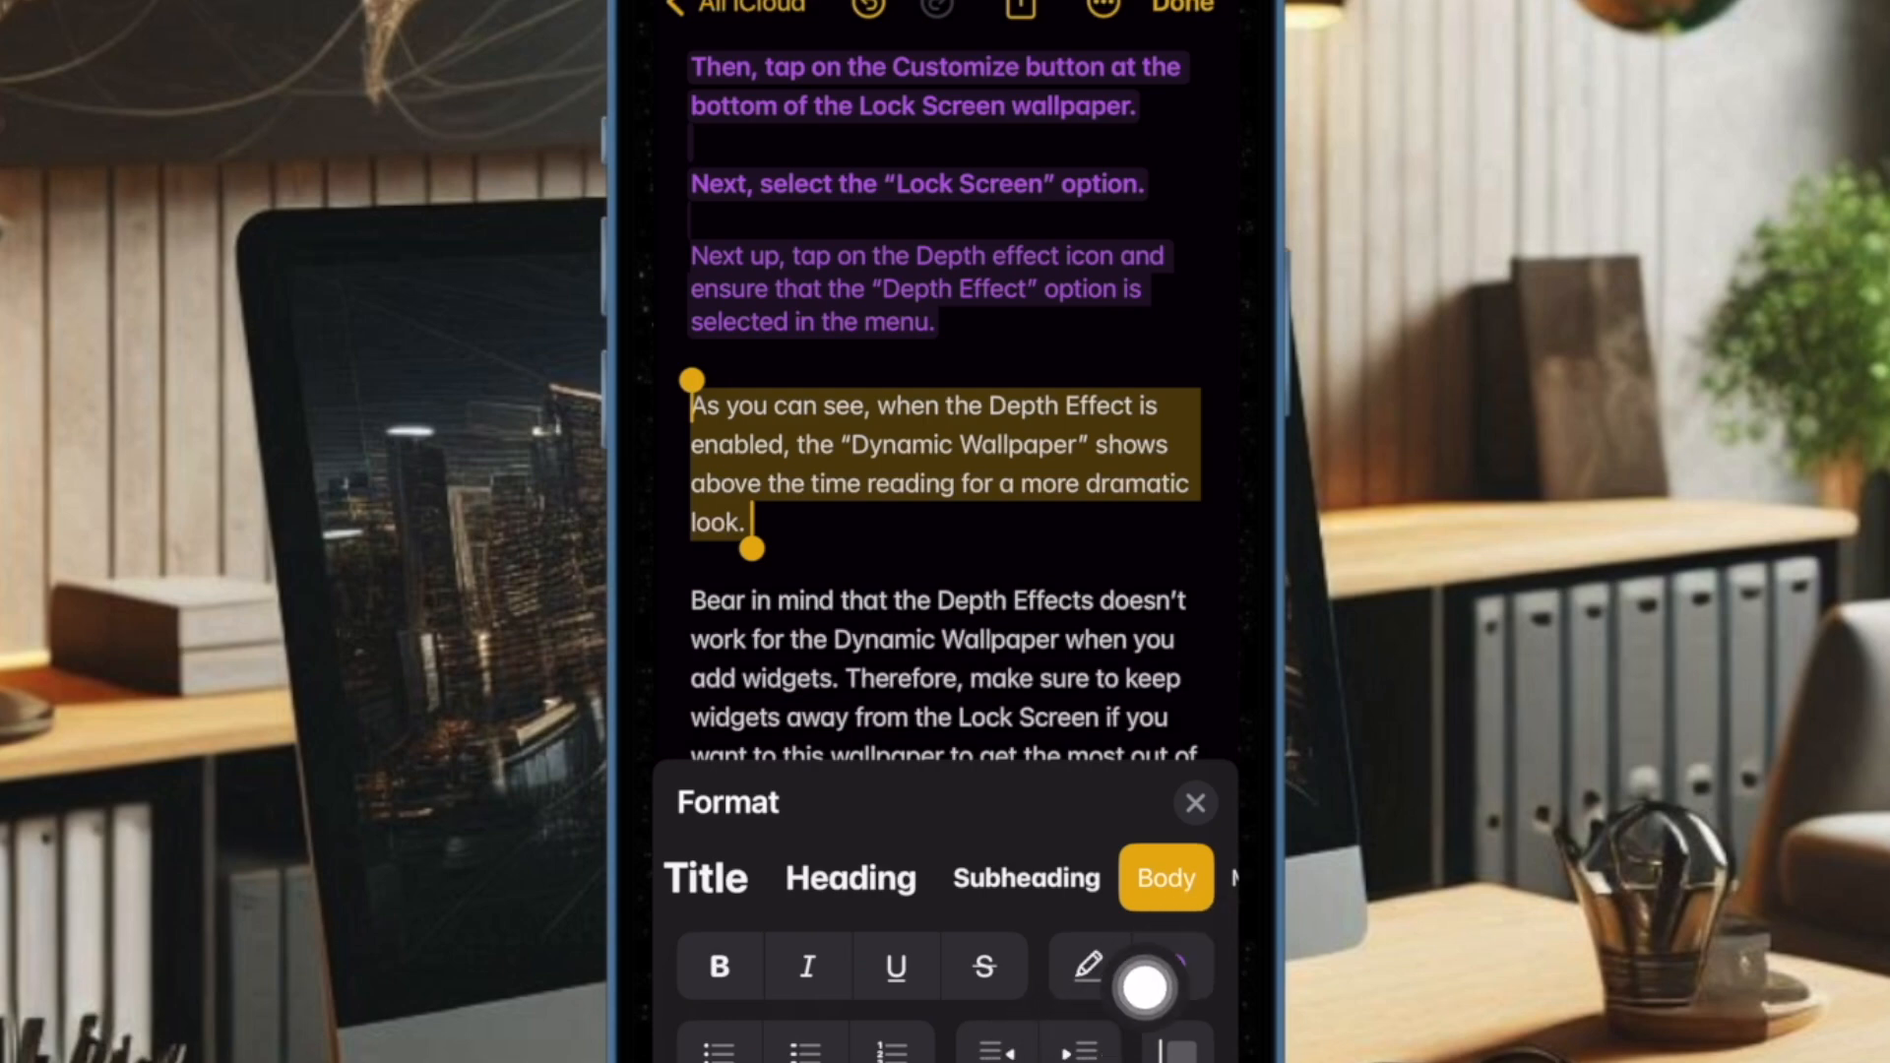
left_click(1143, 966)
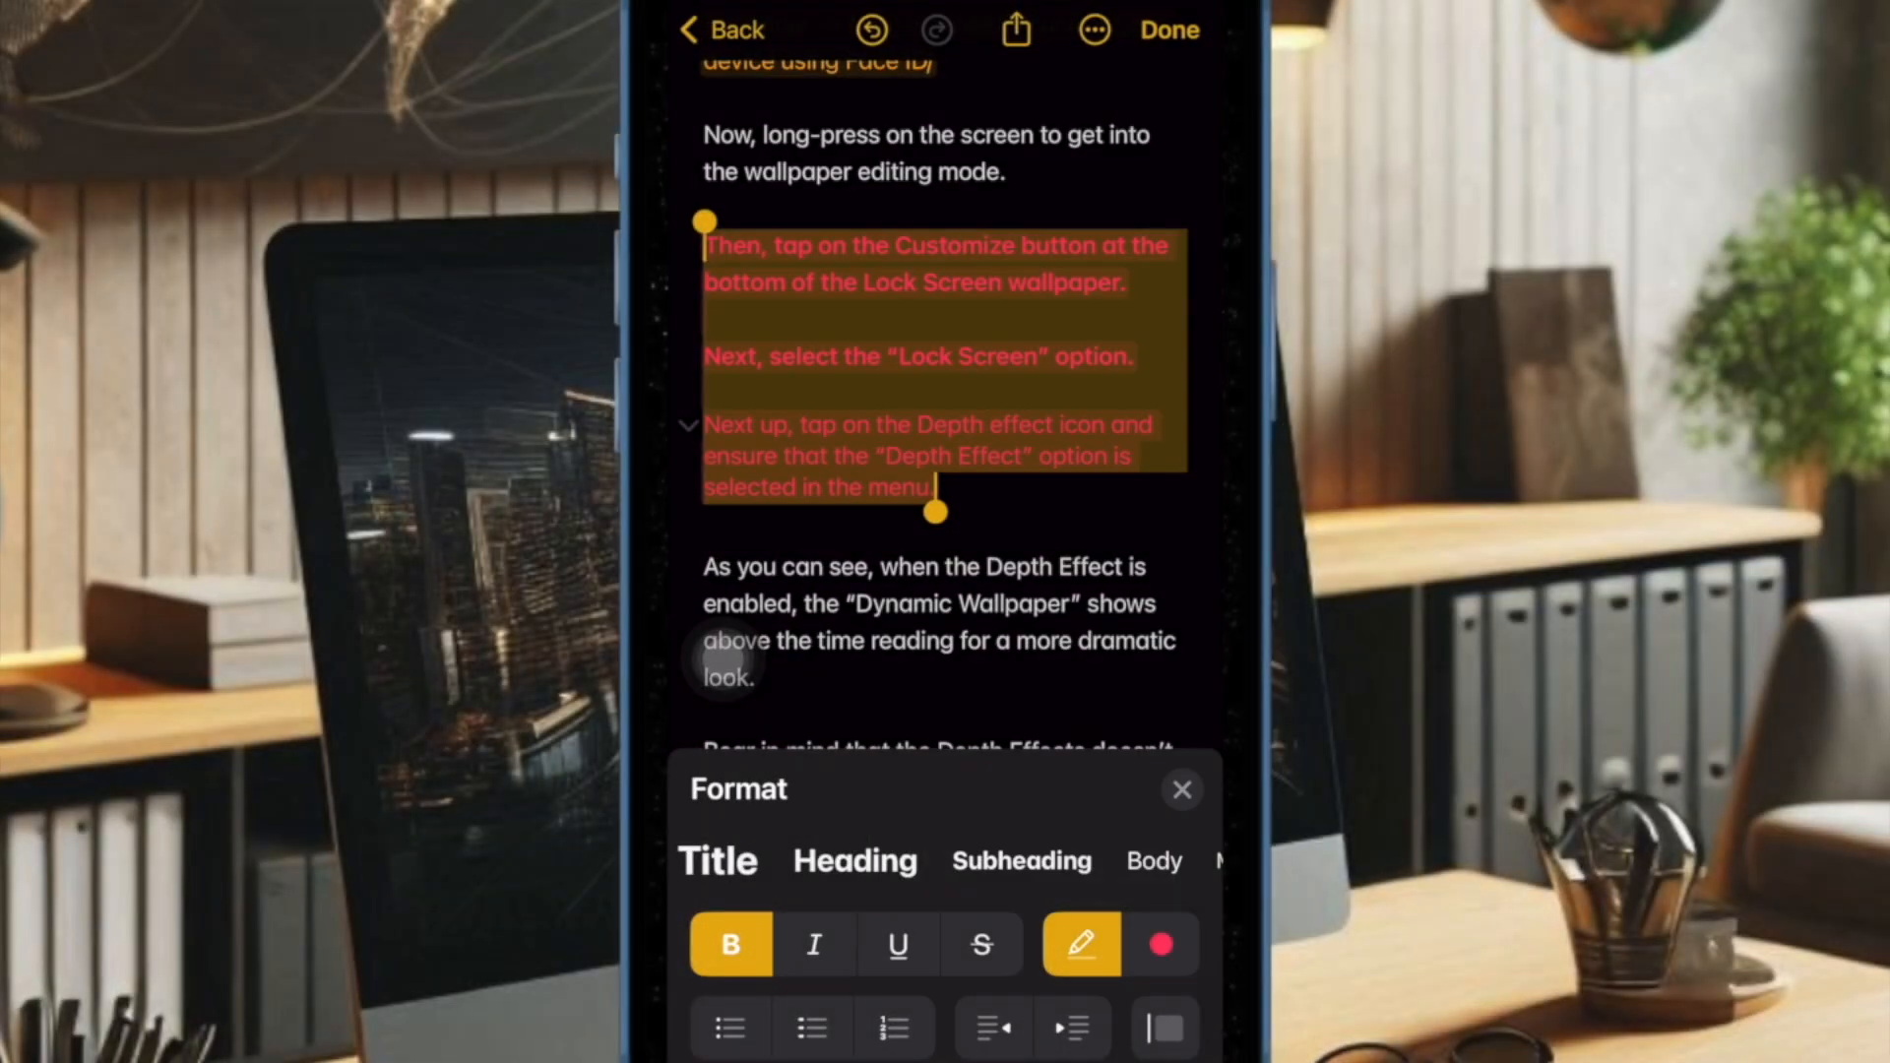
Pick purple highlight, then toggle highlighting off and back on for the paragraphs
left_click(1161, 944)
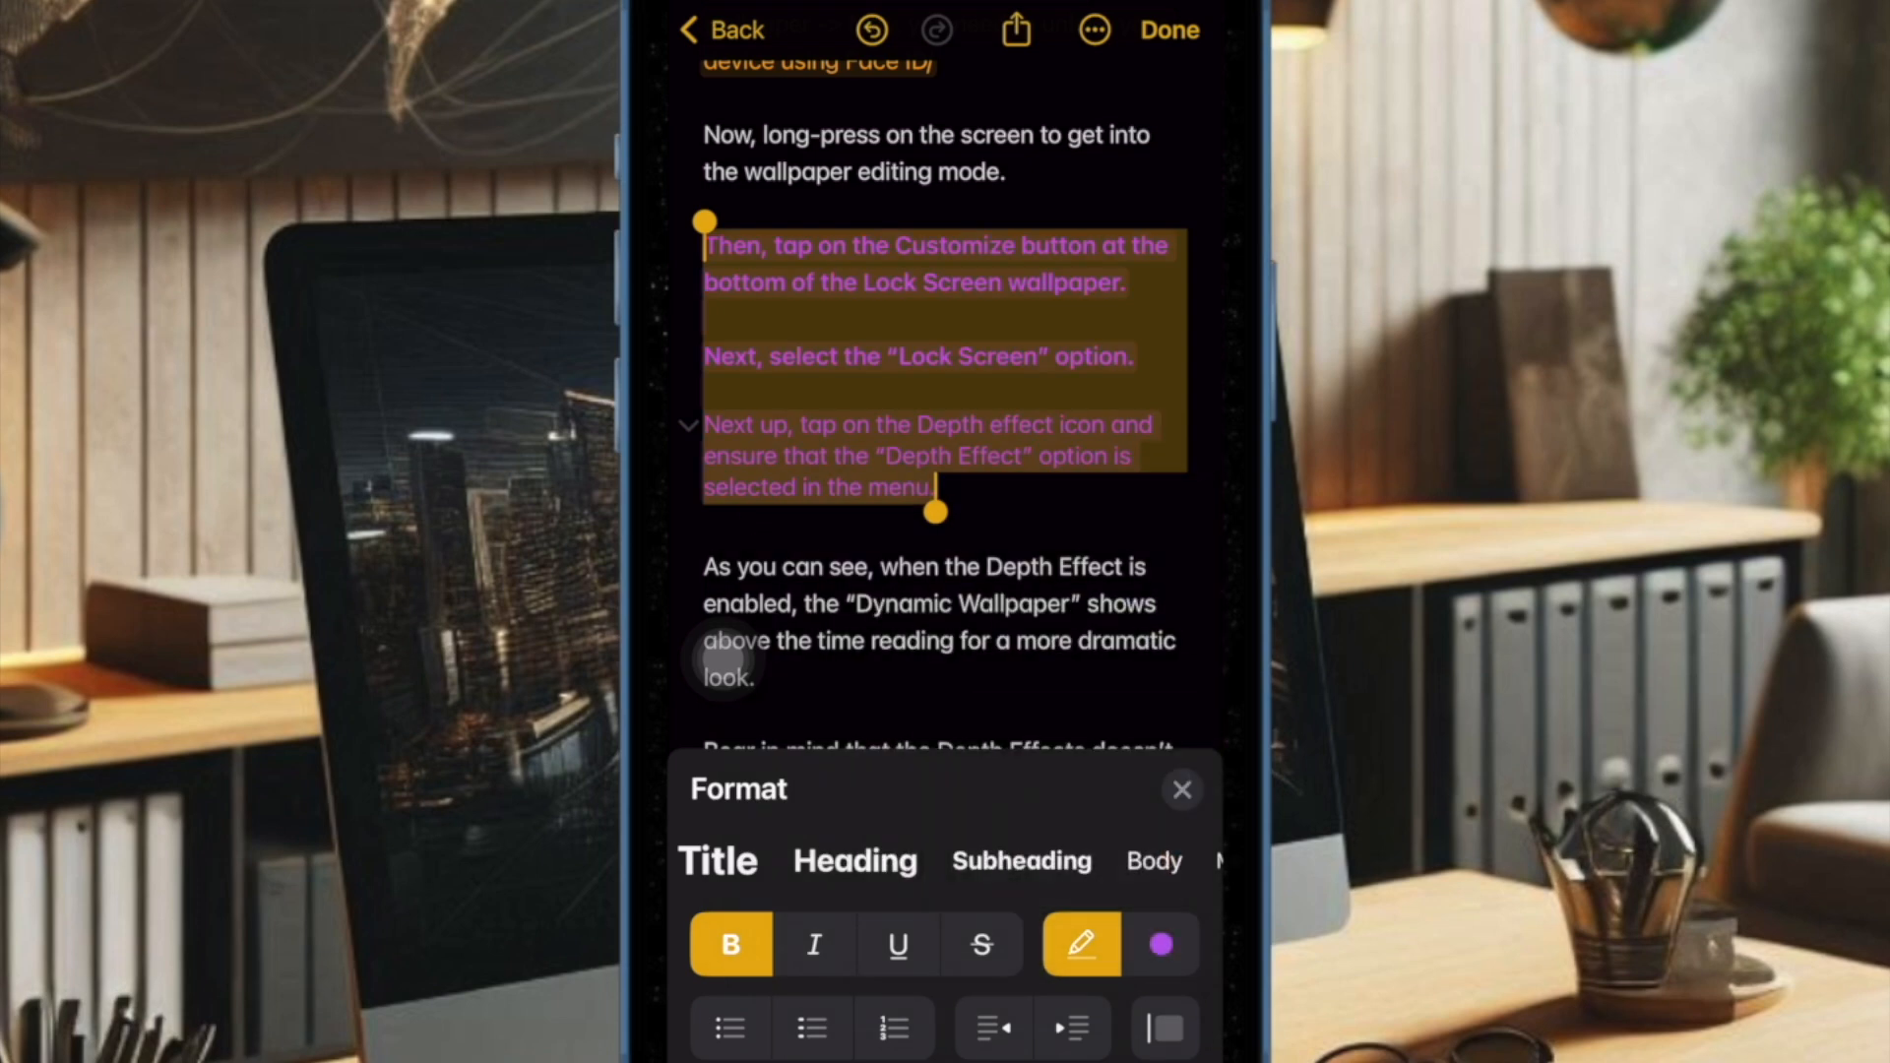
left_click(1081, 945)
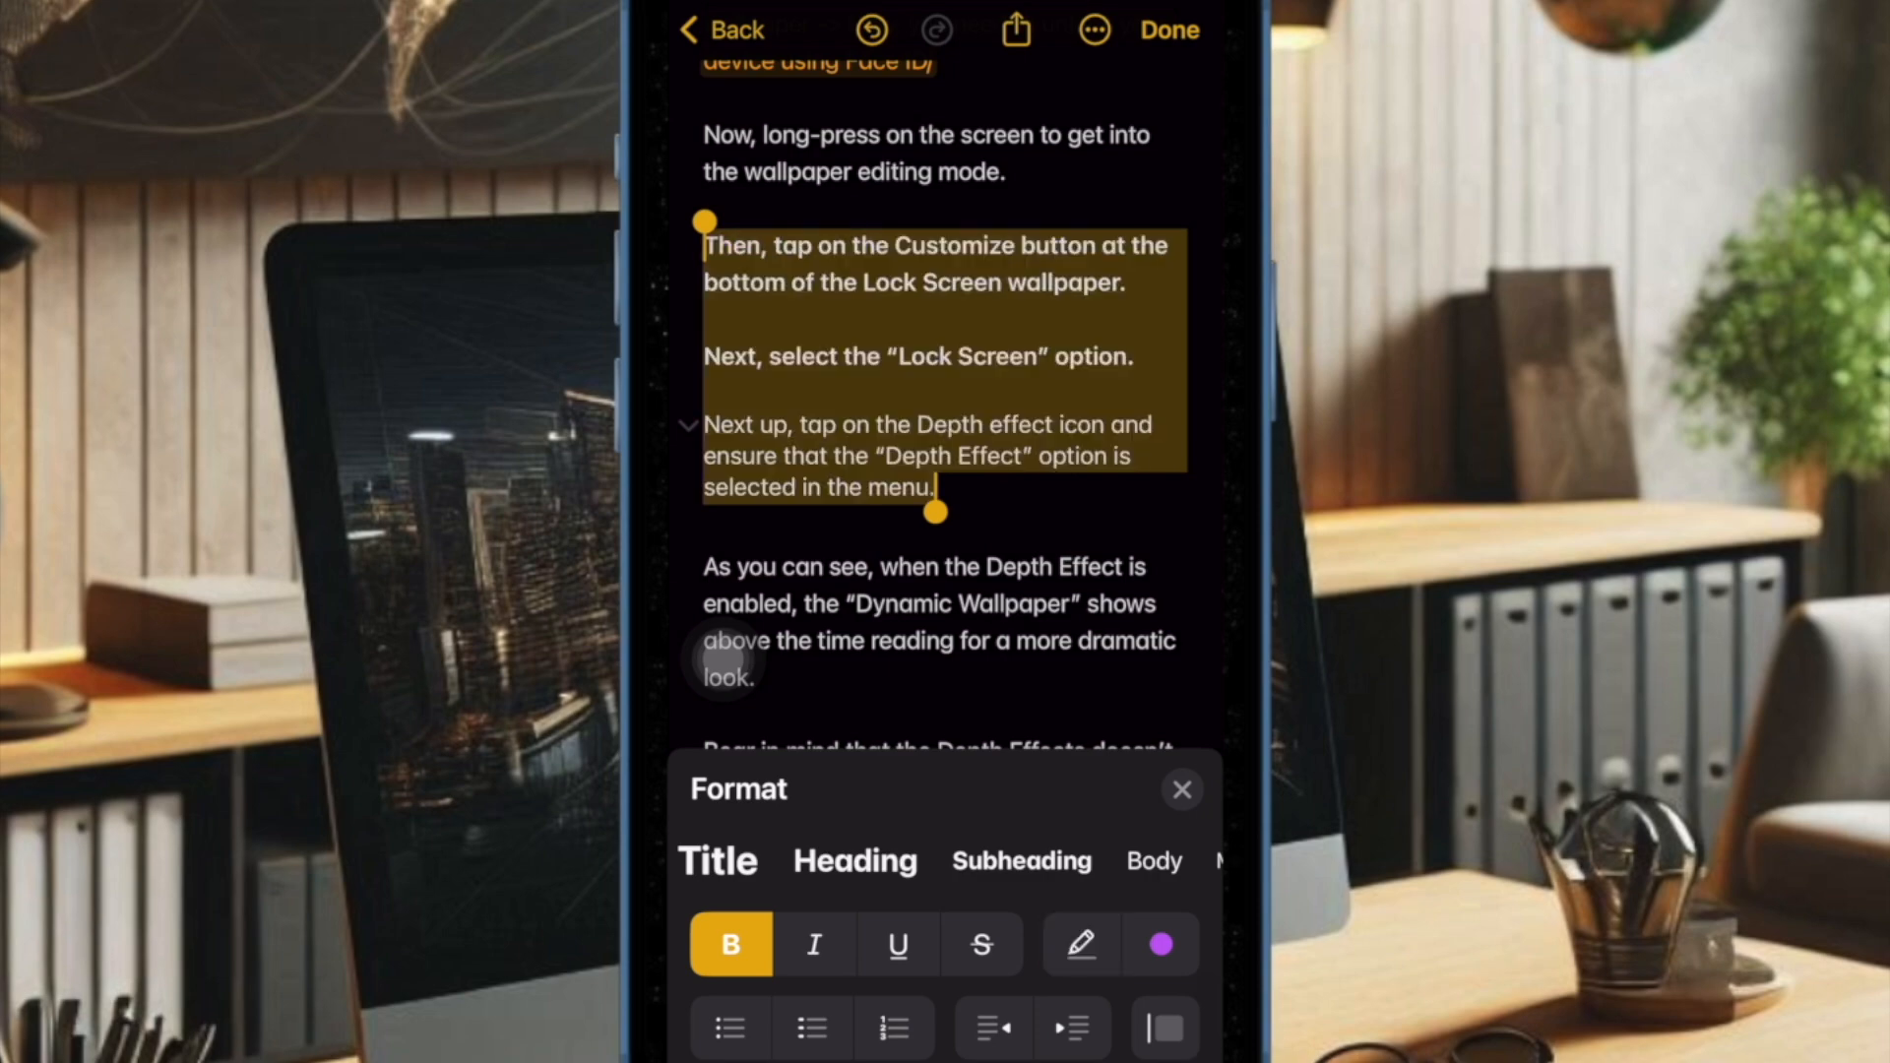
left_click(1080, 944)
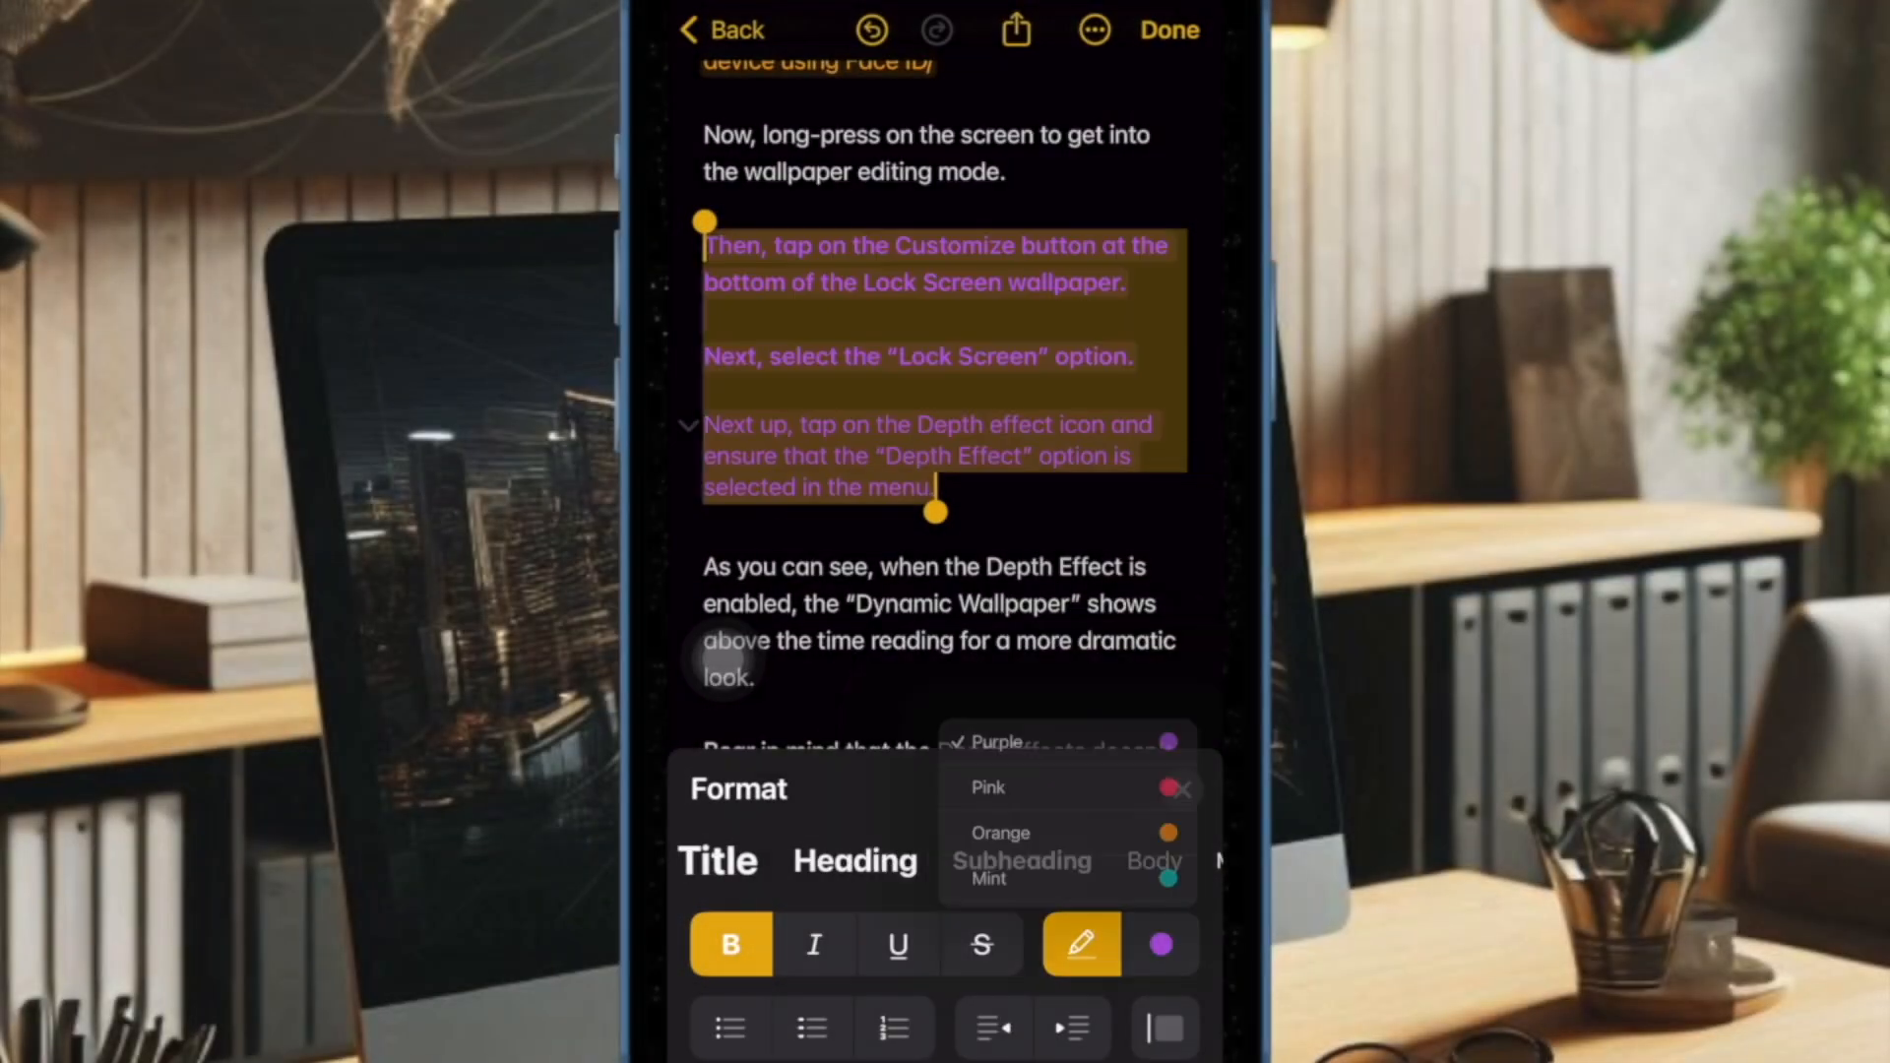
Switch the paragraphs' highlight colour to pink, then to mint
left_click(987, 788)
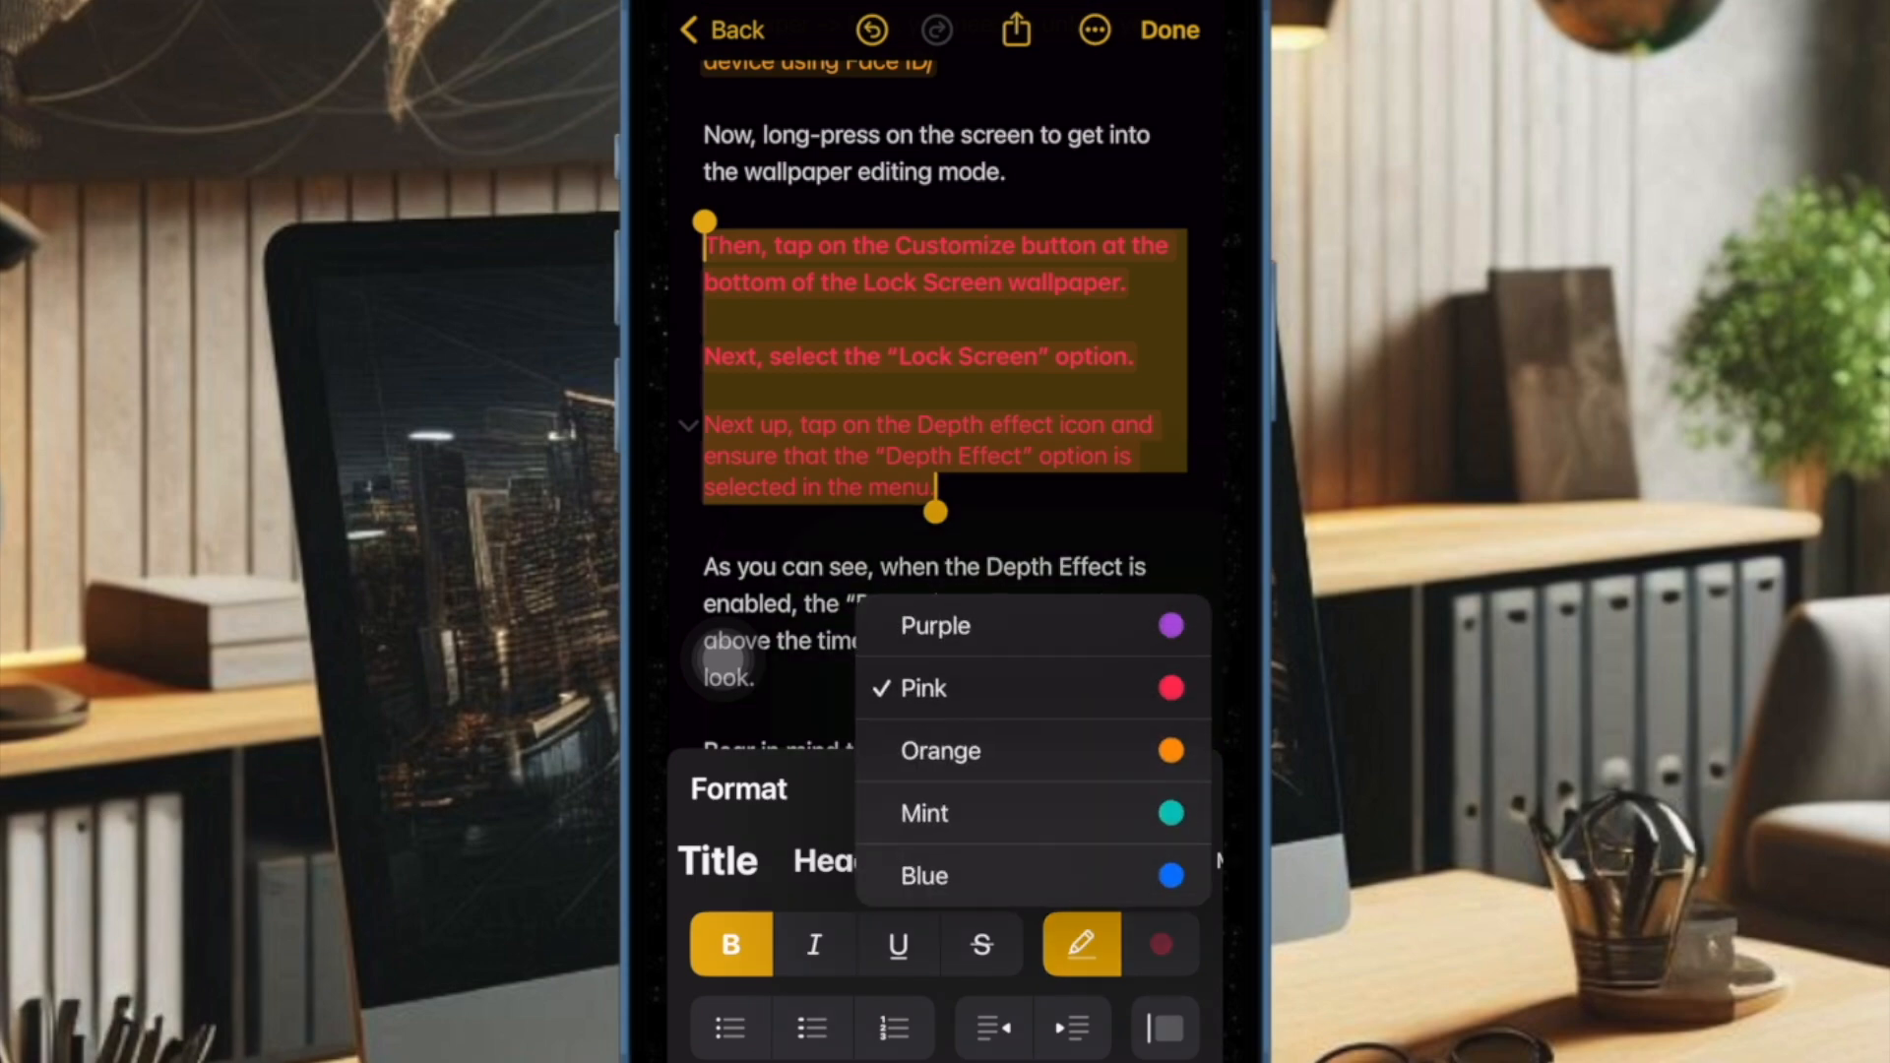
left_click(924, 812)
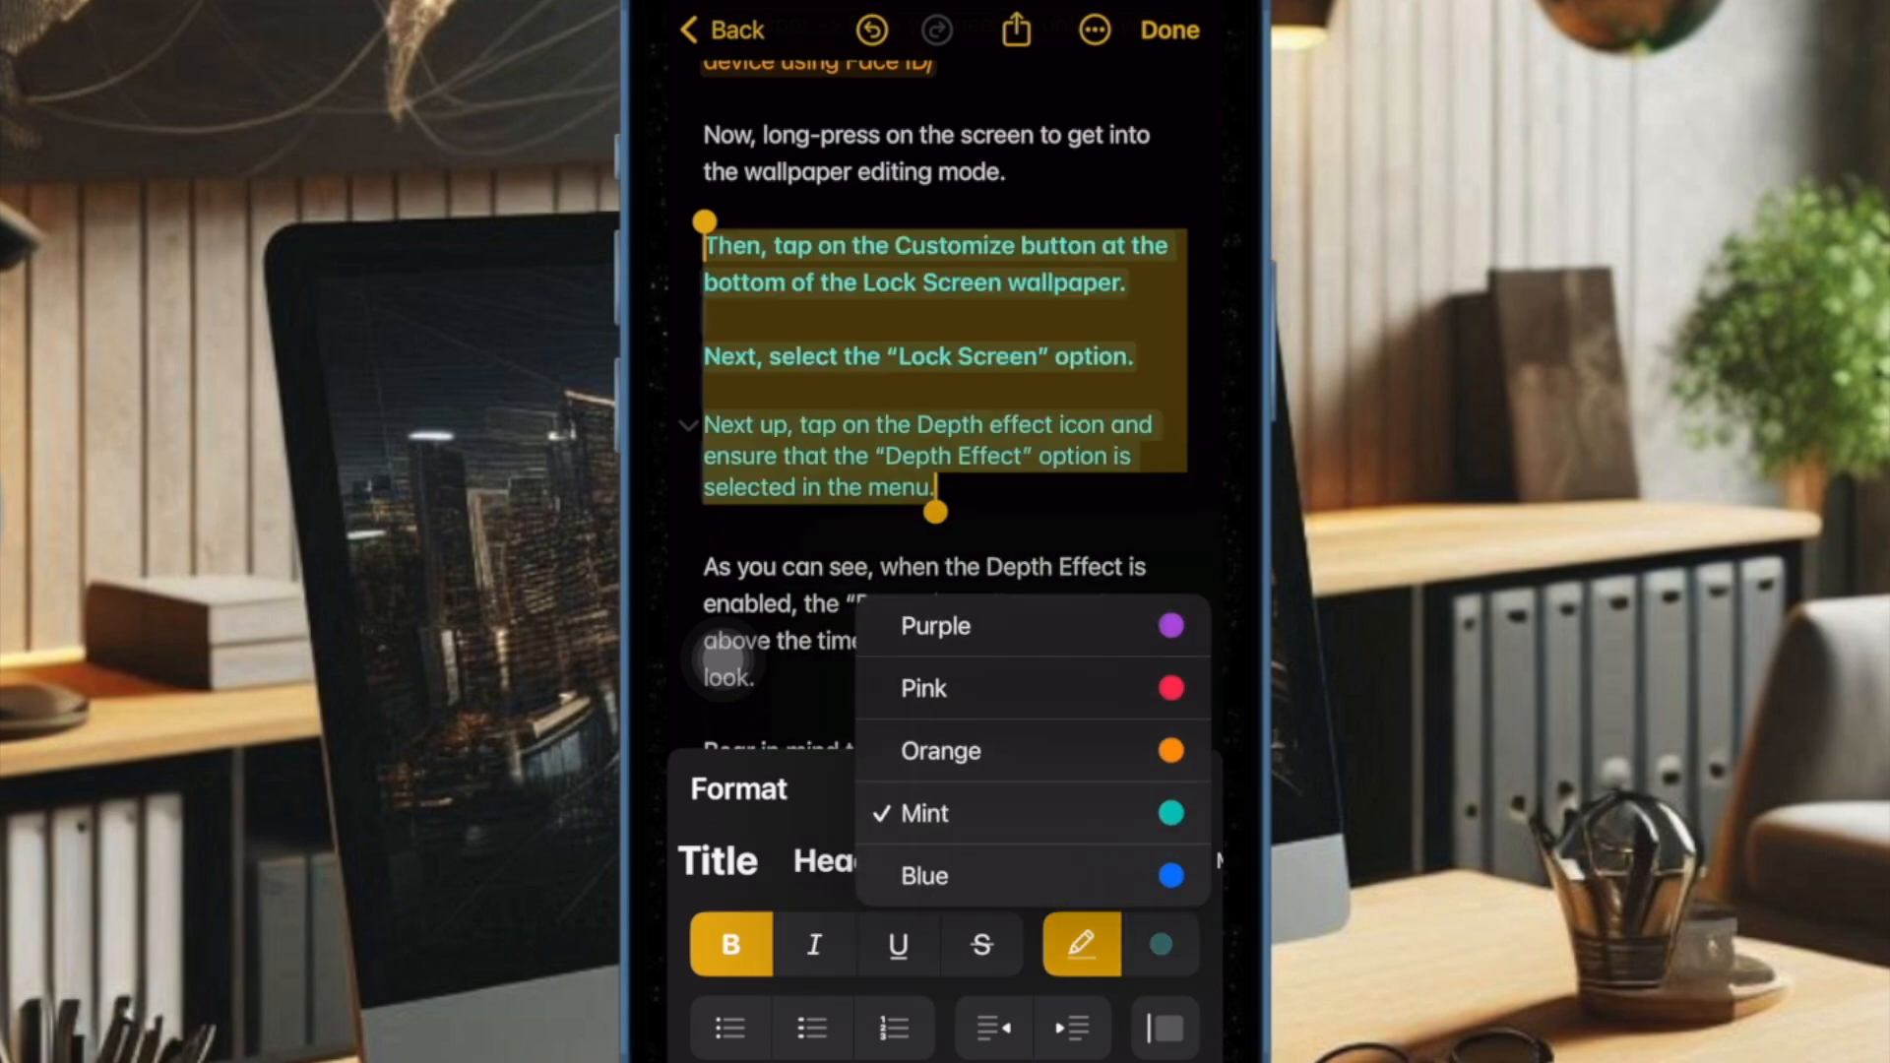